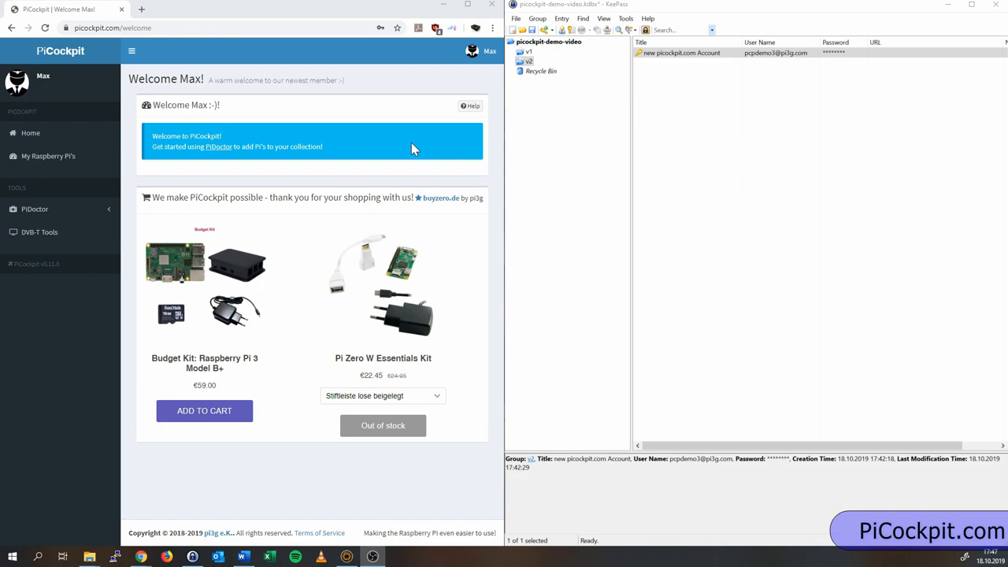
mouse_move(419, 147)
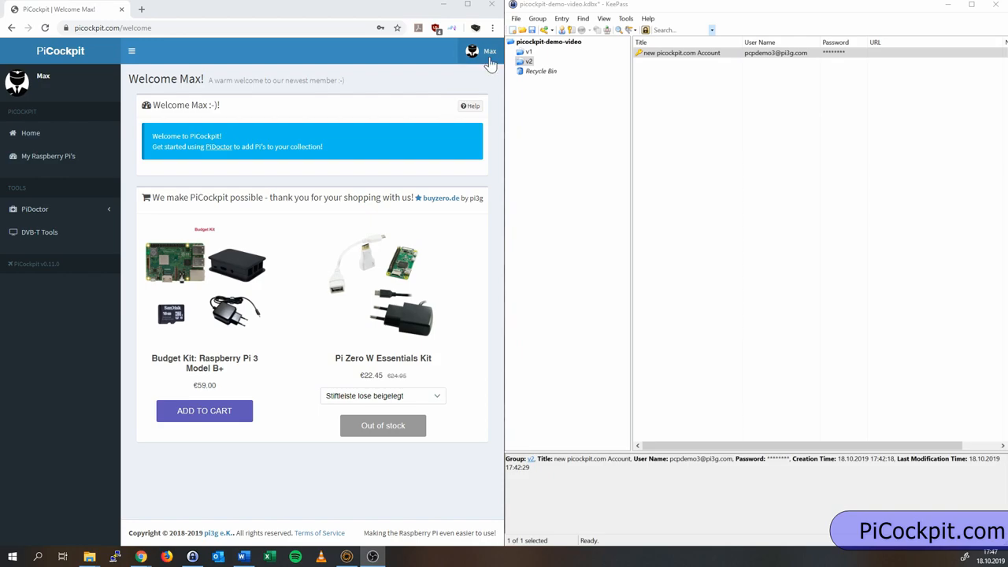
From the account menu's Profile & Settings, reach API Keys and start adding a new key
click(488, 50)
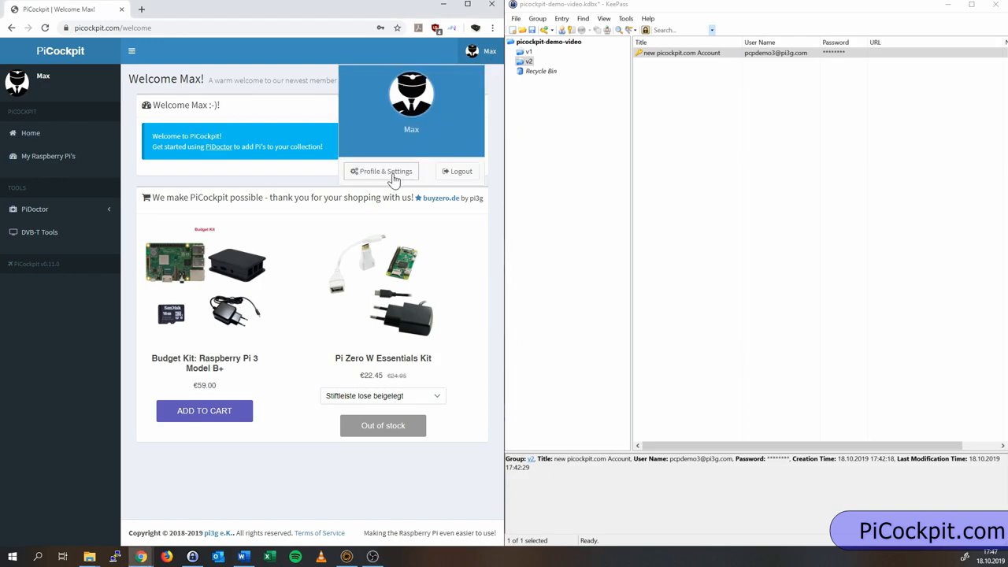
click(382, 171)
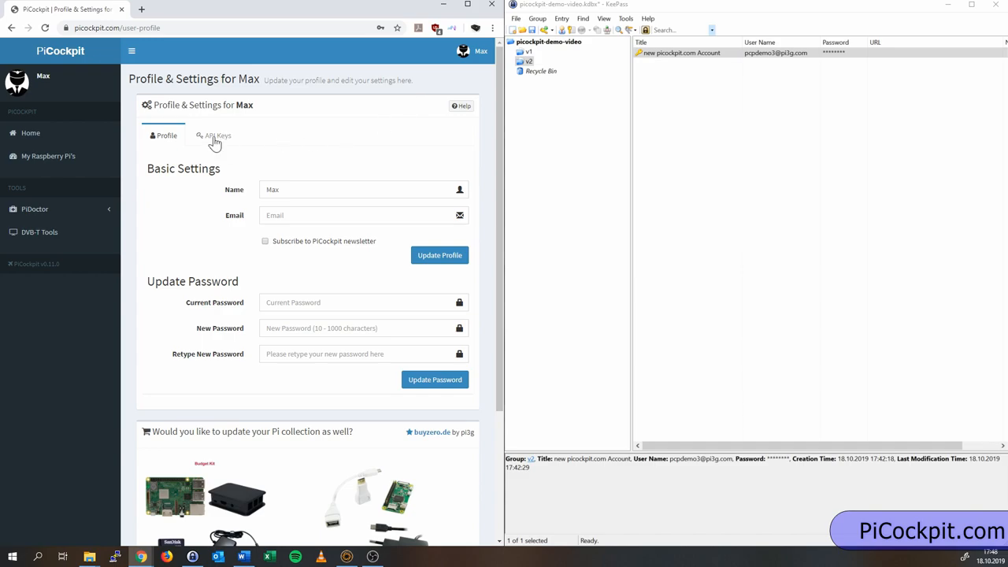
click(214, 135)
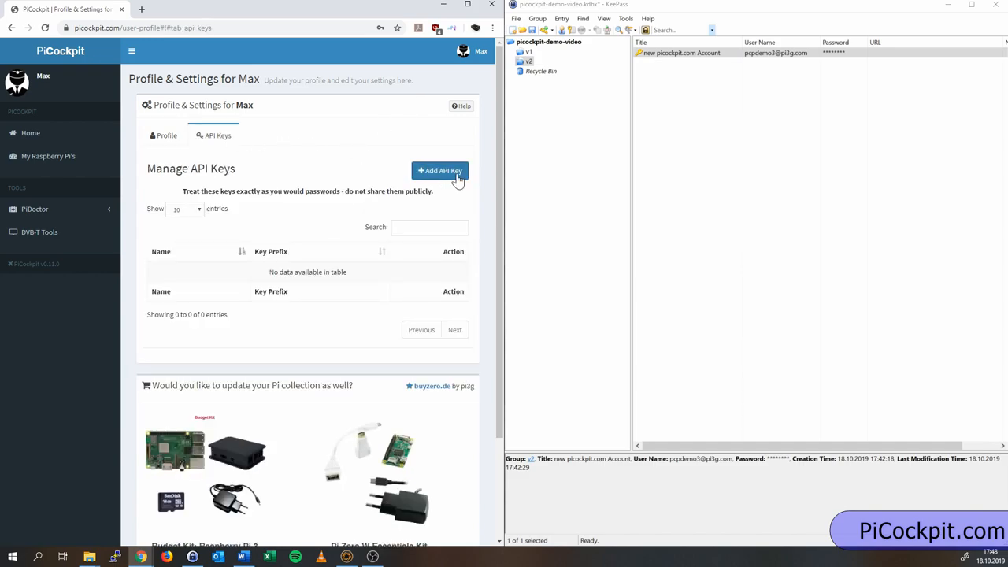
click(441, 170)
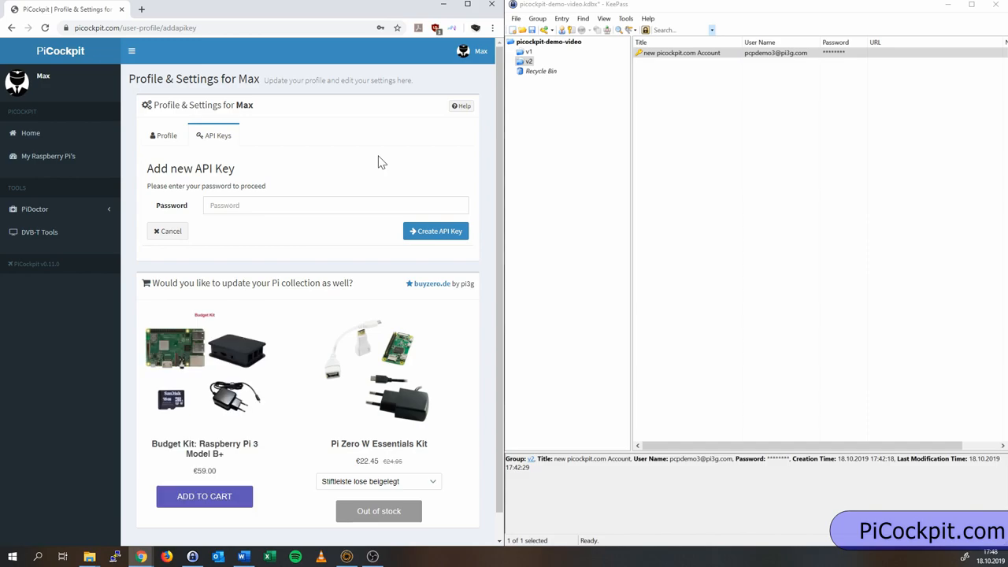
mouse_move(381, 189)
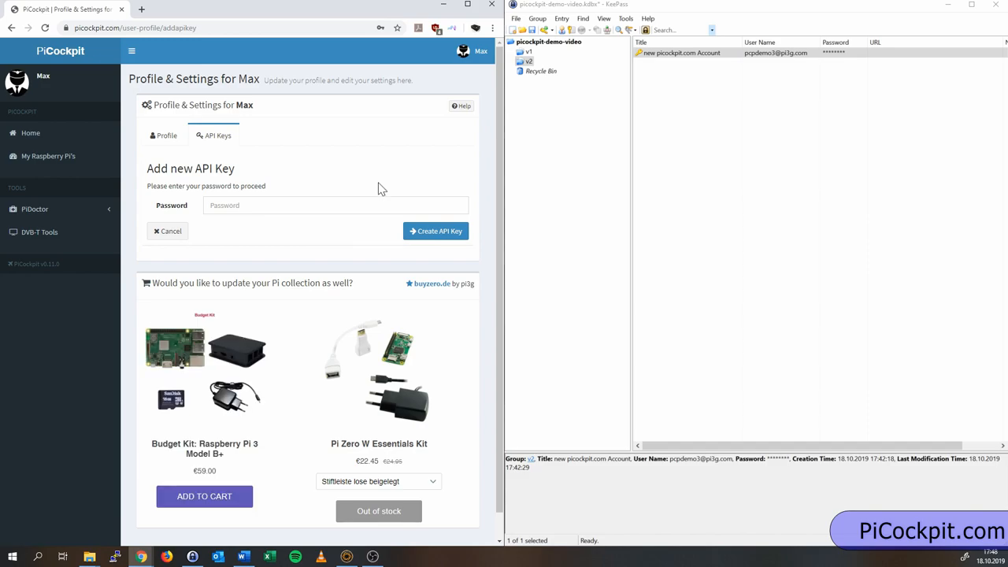
Paste the picockpit.com account password from KeePass and create the API key
click(334, 204)
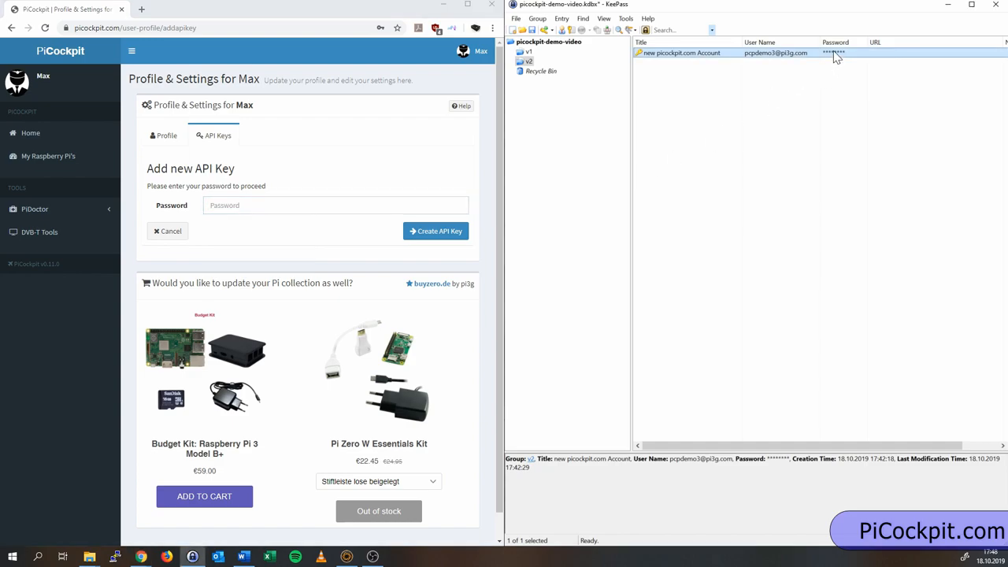
click(333, 205)
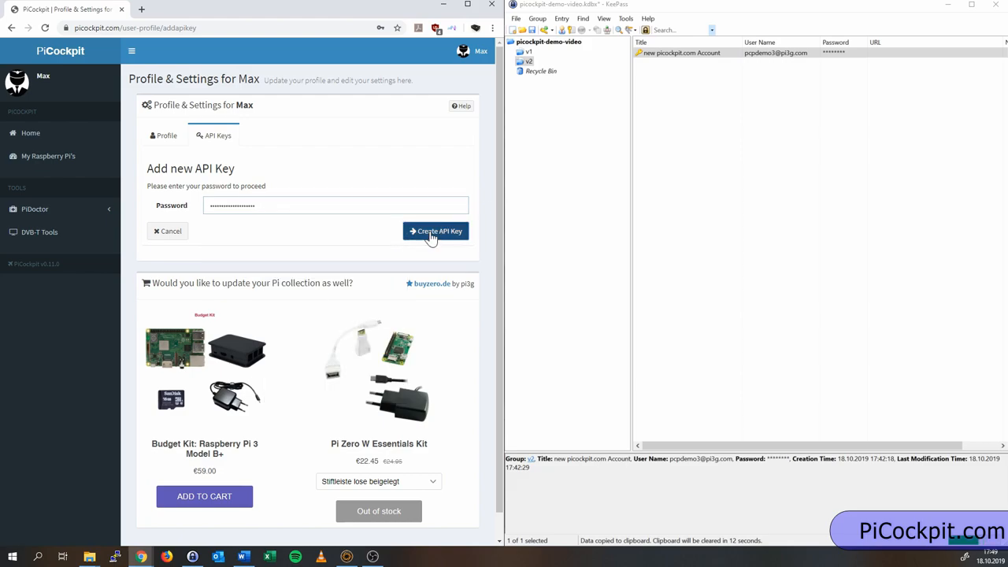
click(435, 230)
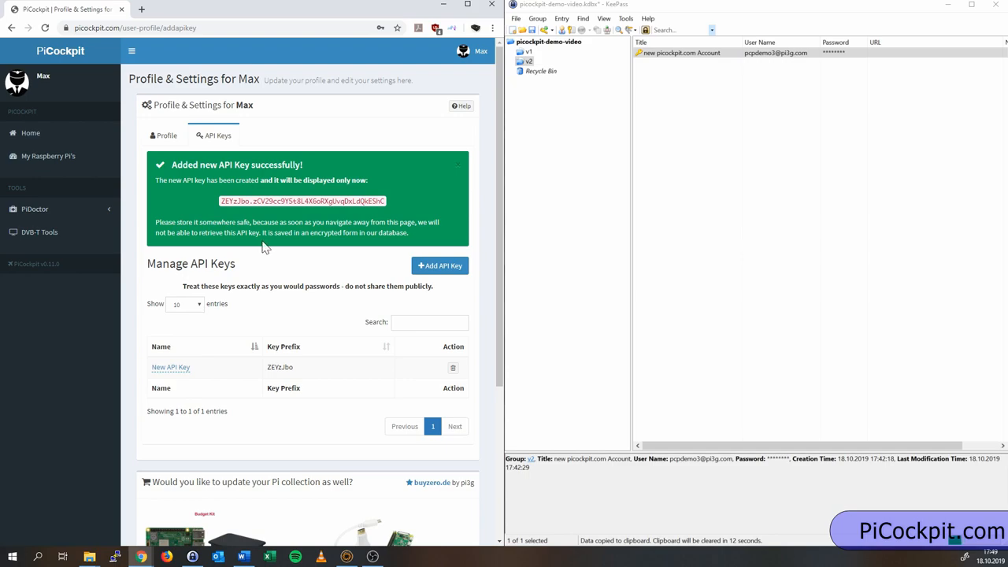
mouse_move(230, 215)
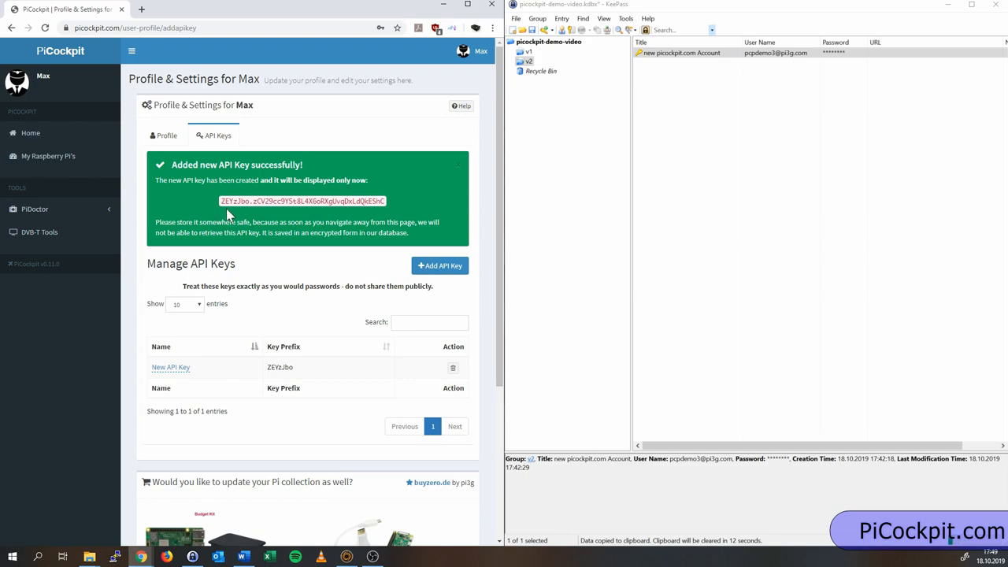
Copy the generated key and save it in KeePass as entry 'API Key picockpit.com'
triple_click(302, 201)
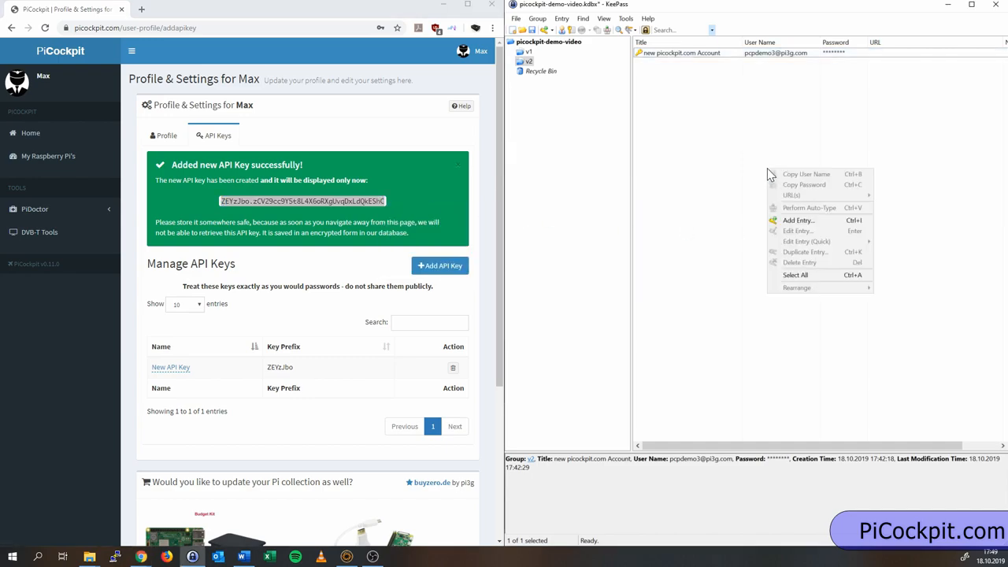
click(797, 220)
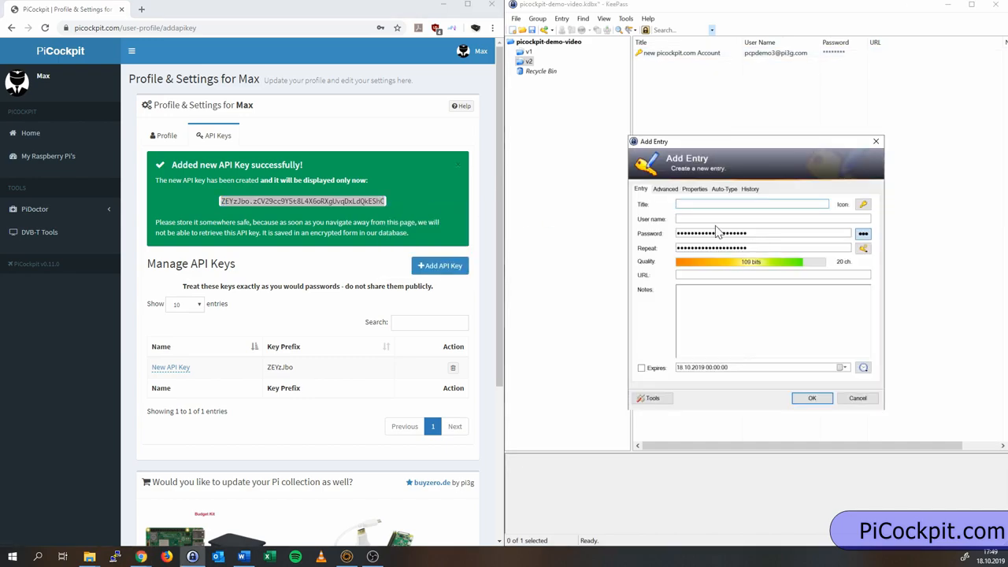
click(863, 233)
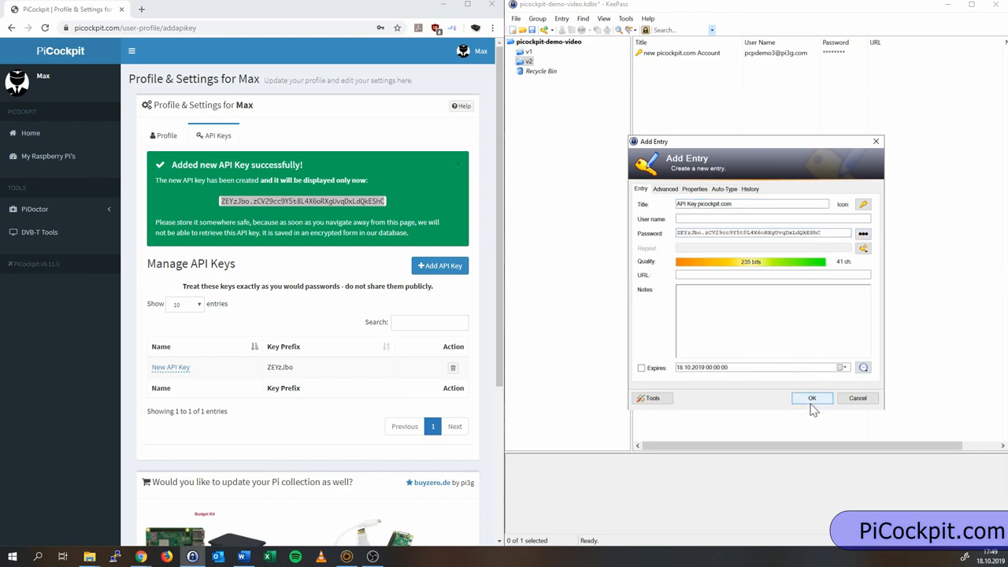
click(812, 397)
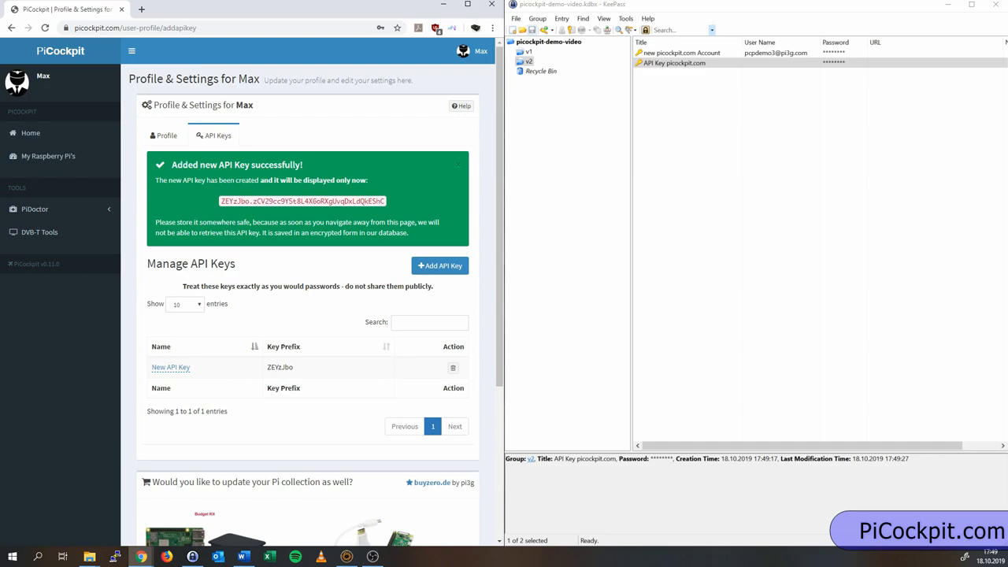
mouse_move(269, 308)
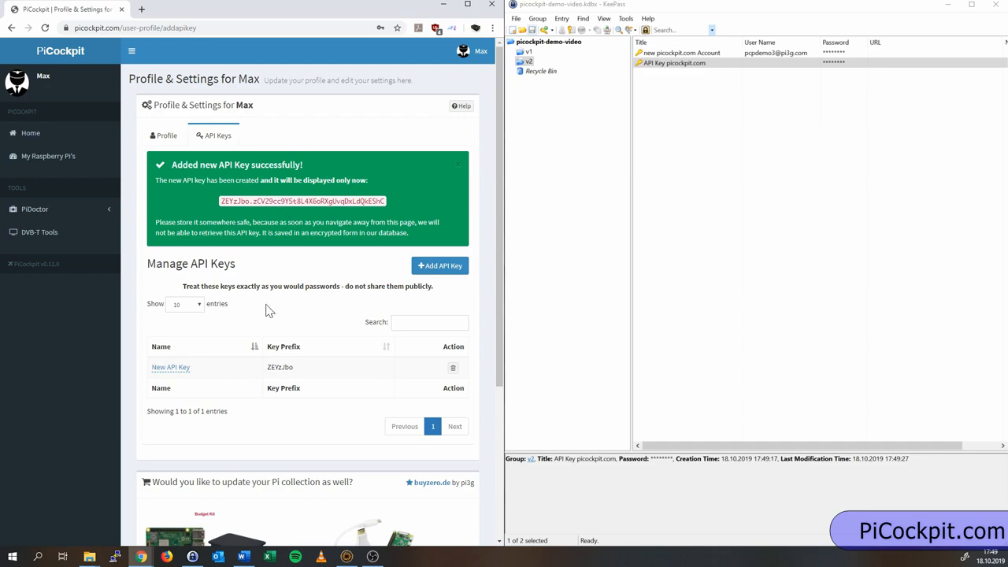
Rename the new key in the table to 'Picockpit Demo API Key' and confirm
click(170, 367)
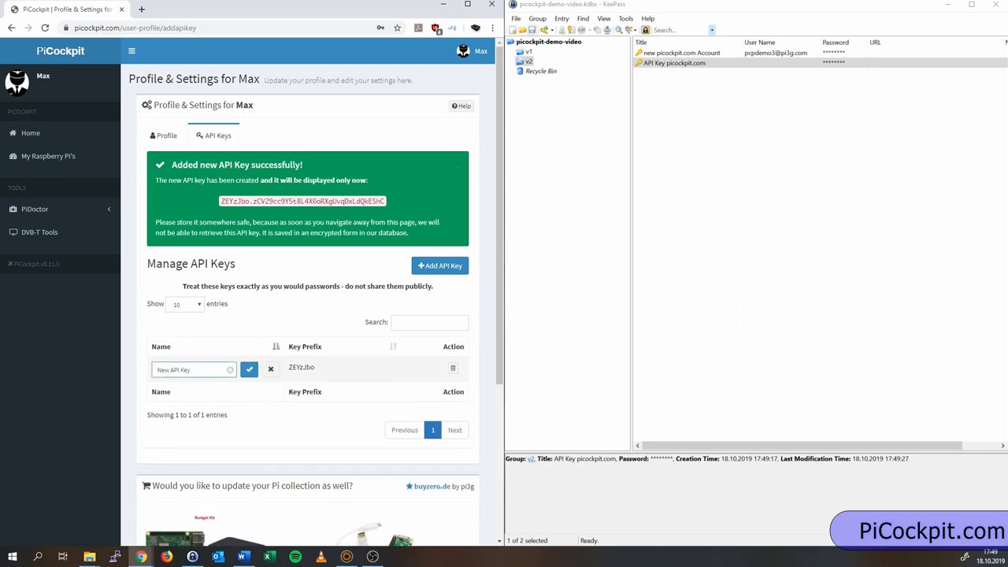
mouse_move(489, 372)
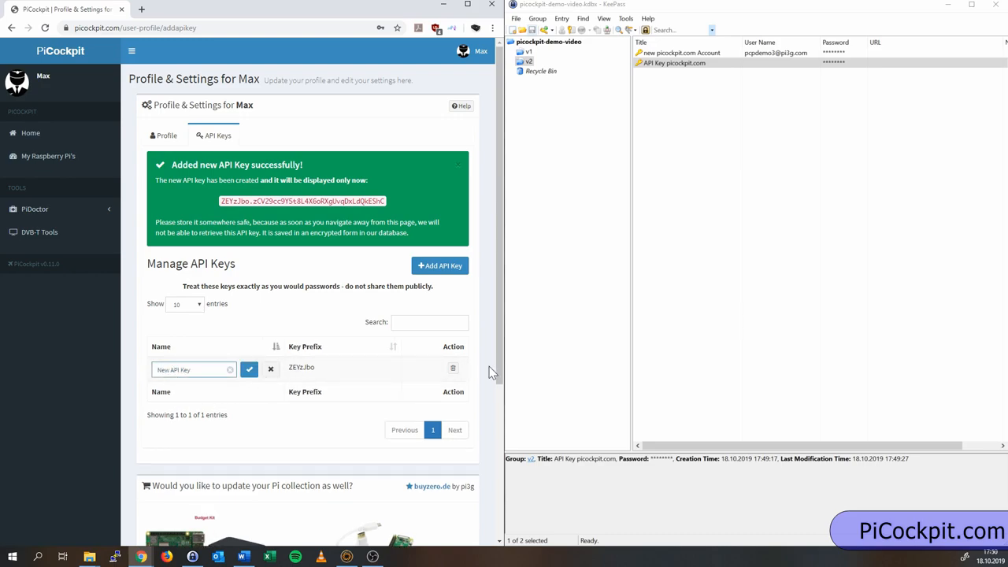
click(249, 369)
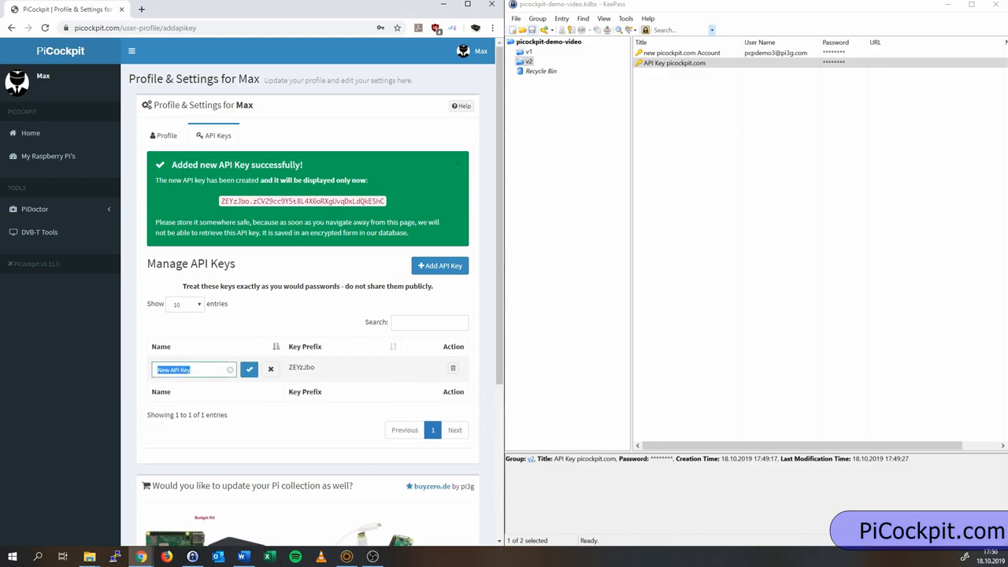
click(249, 369)
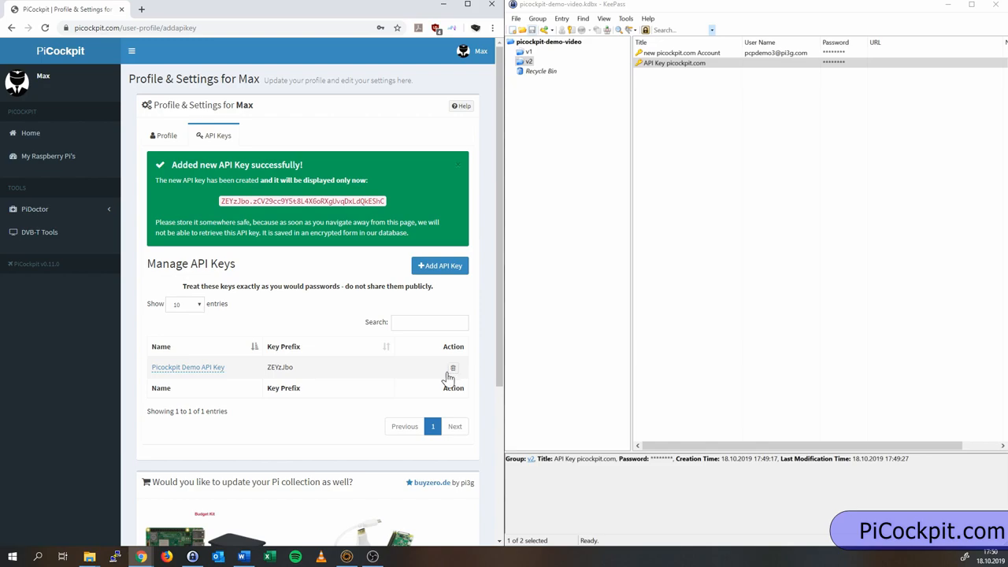
mouse_move(438, 372)
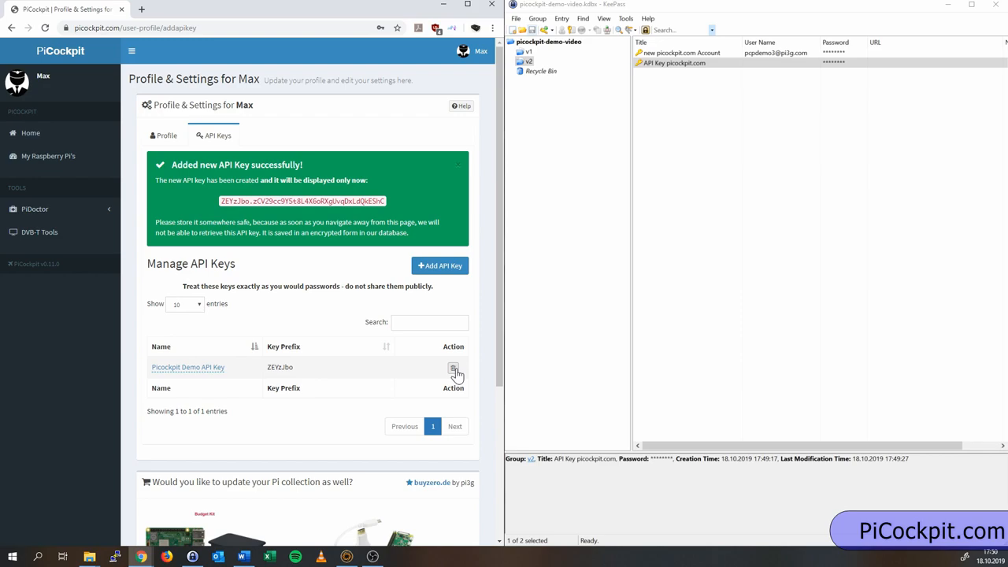
mouse_move(406, 356)
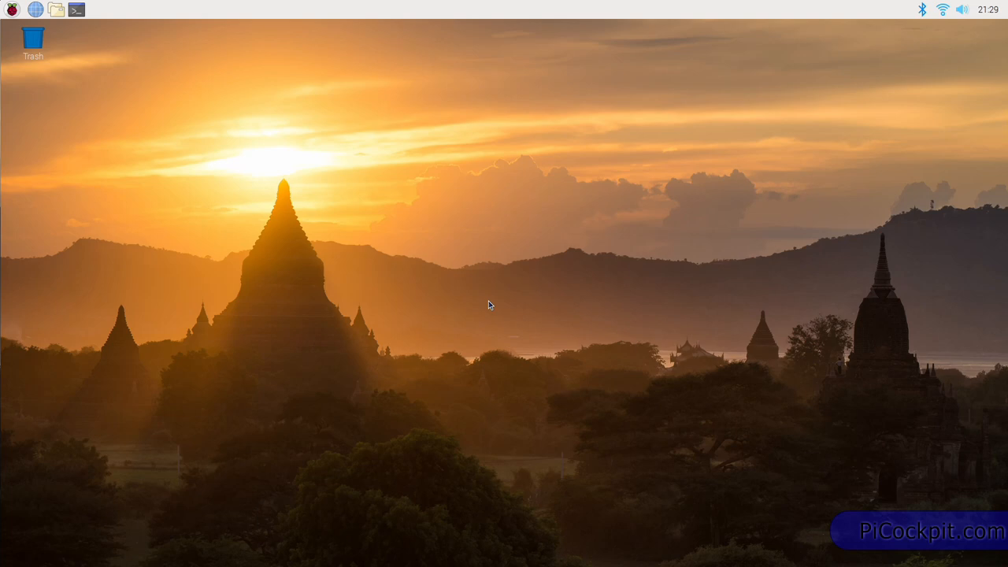
mouse_move(274, 232)
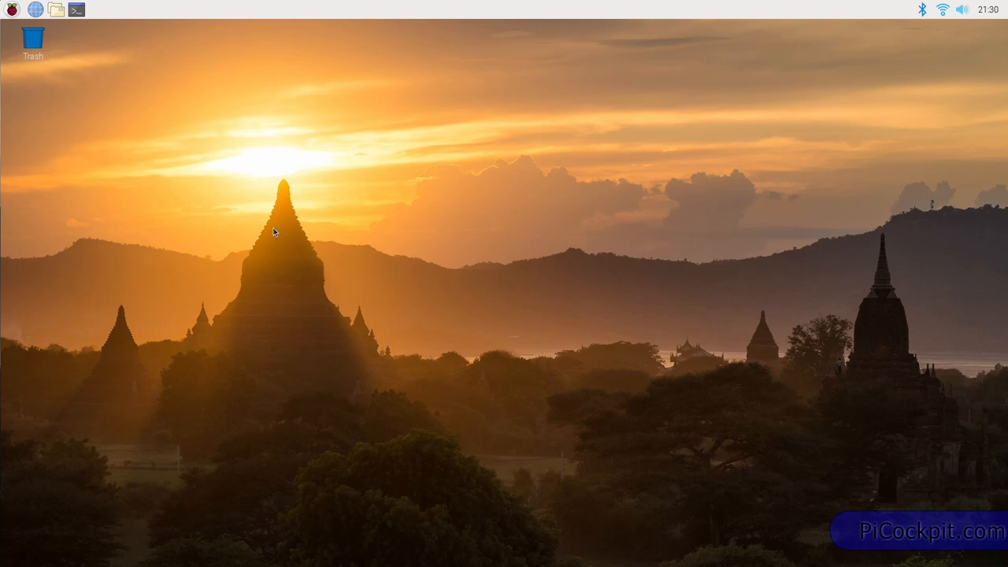
mouse_move(216, 46)
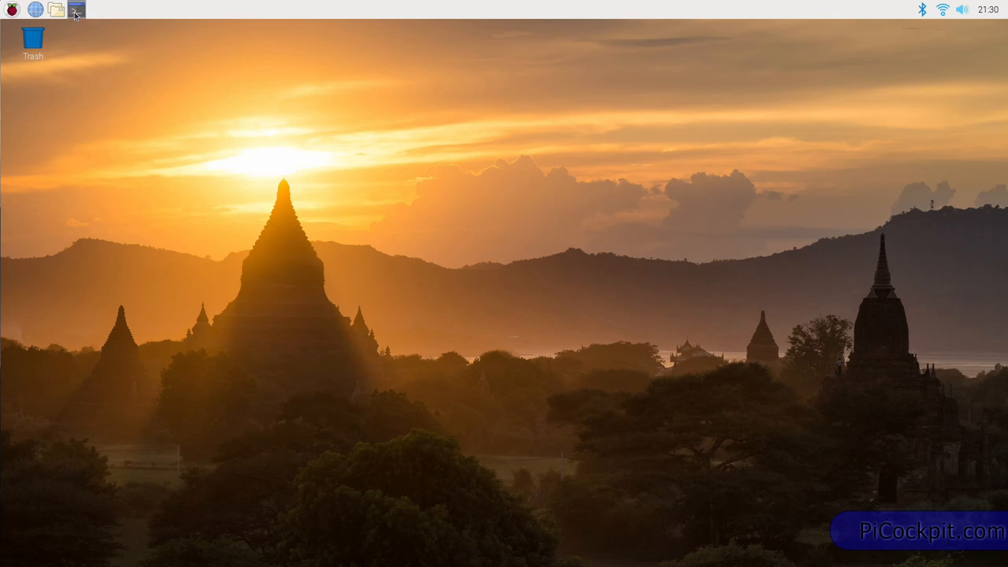
mouse_move(75, 10)
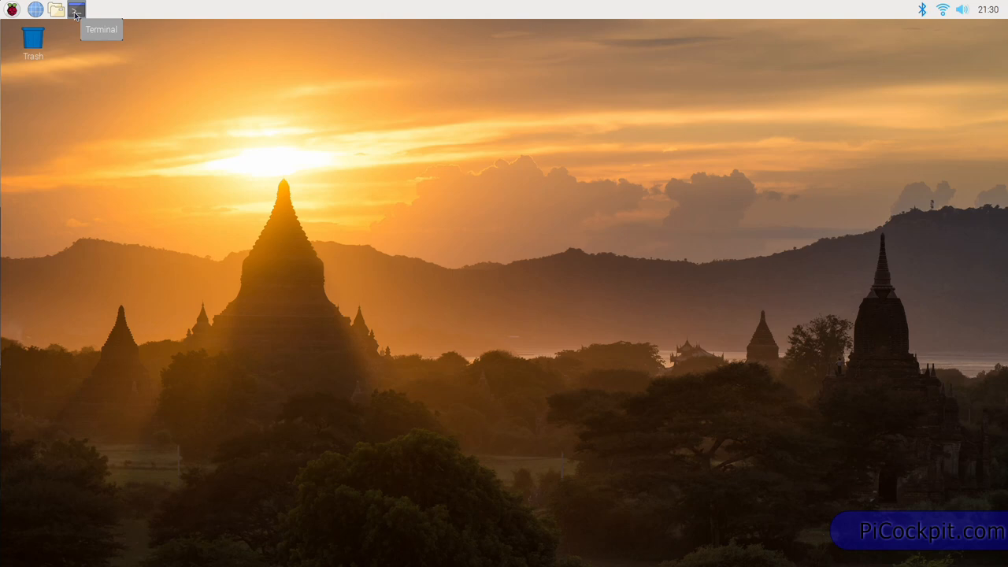
click(76, 10)
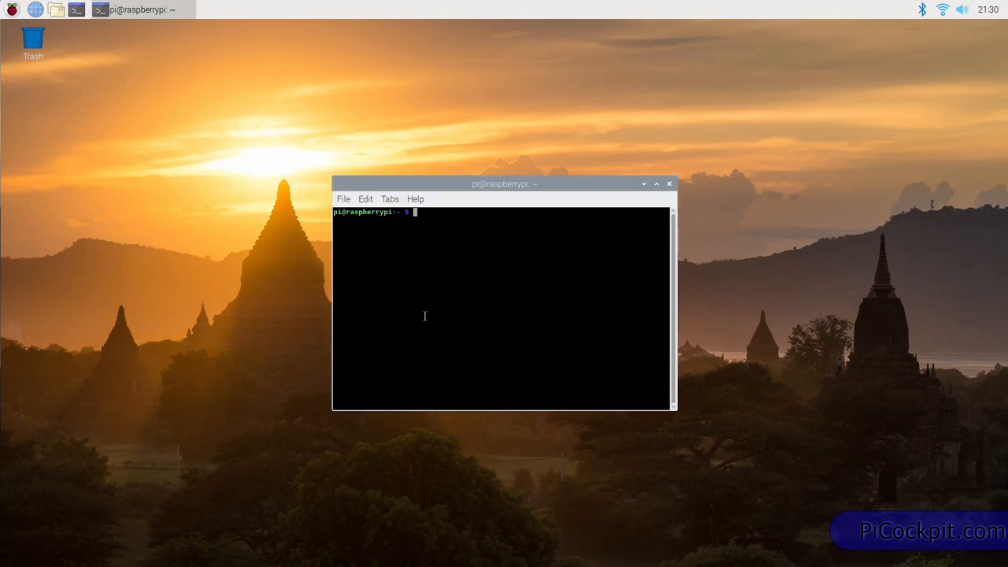
mouse_move(481, 321)
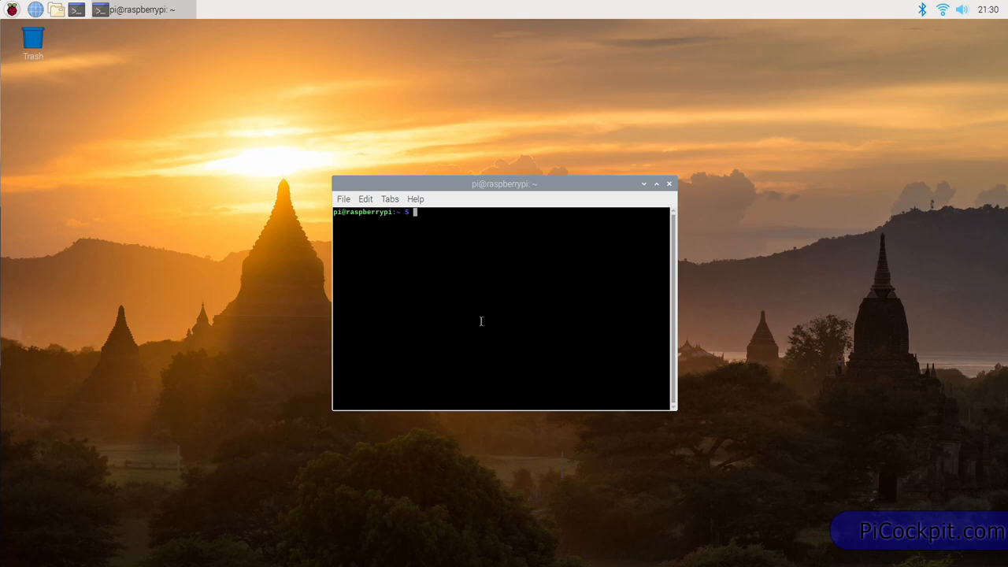
text(bash)
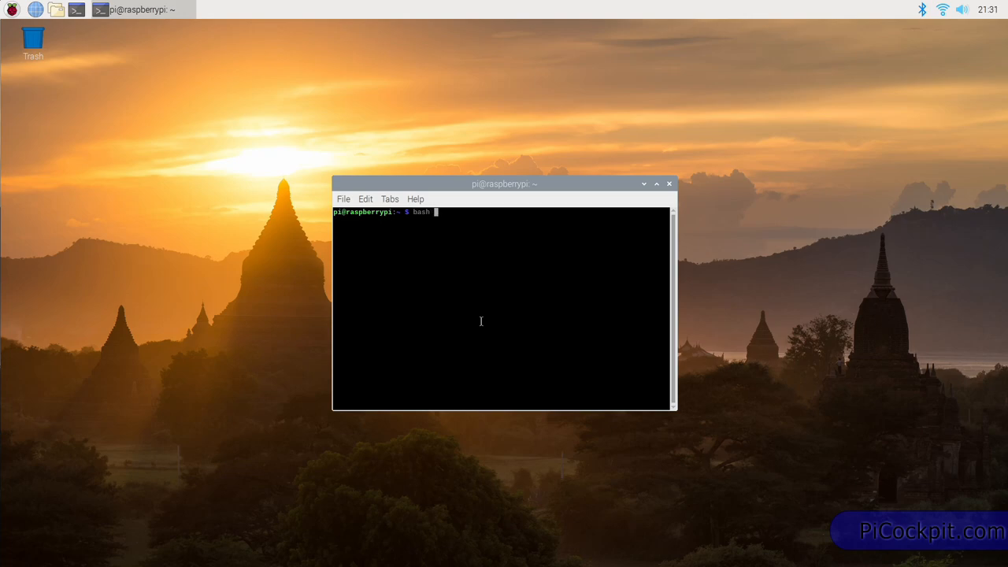
text(-c)
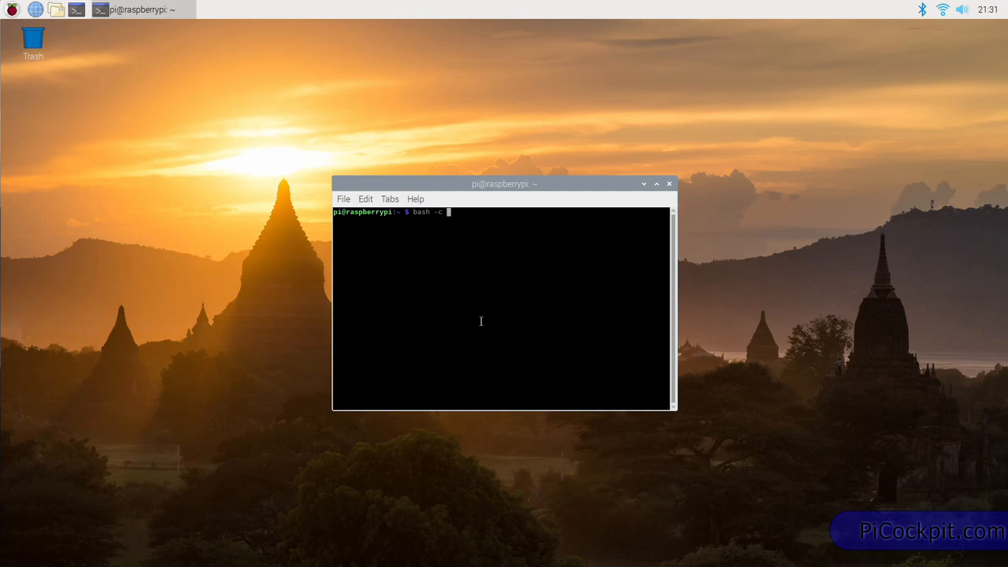
text(")
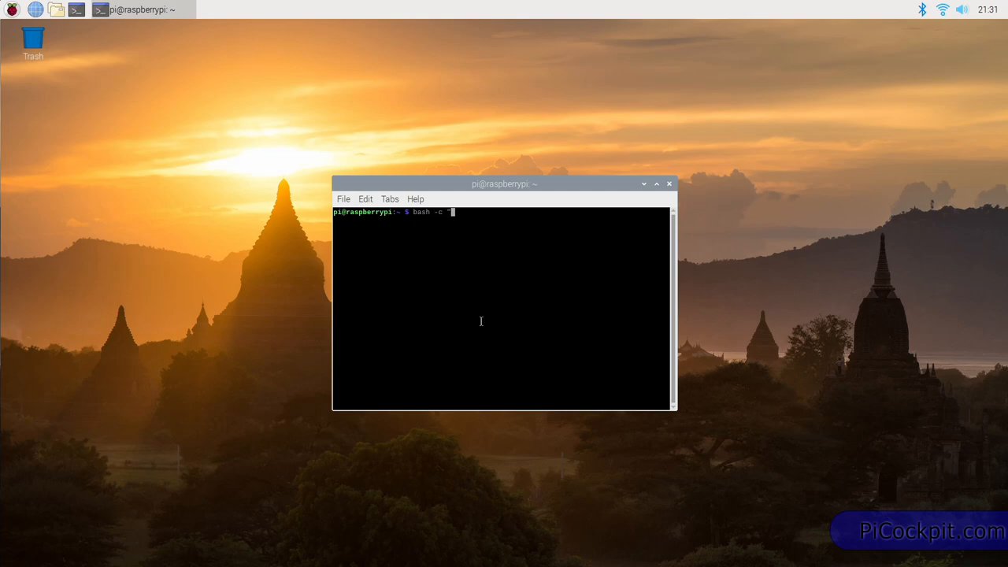
text(")
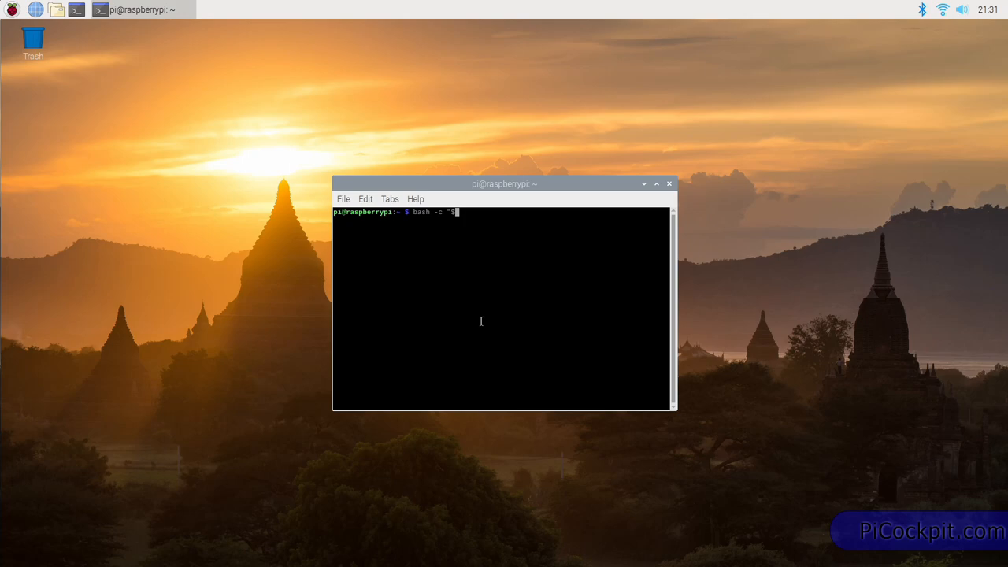
text($()
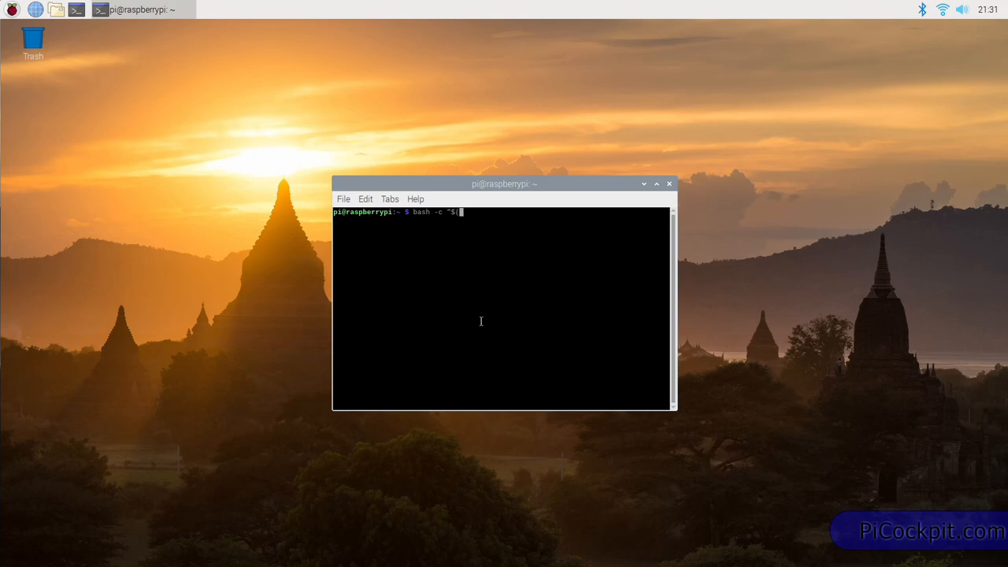
text(curl -k -s)
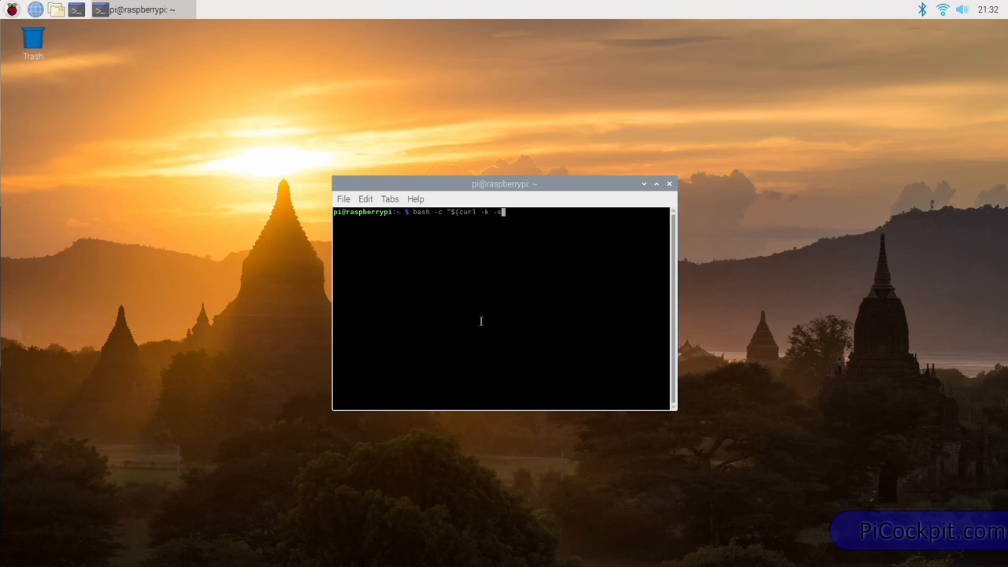
text(h)
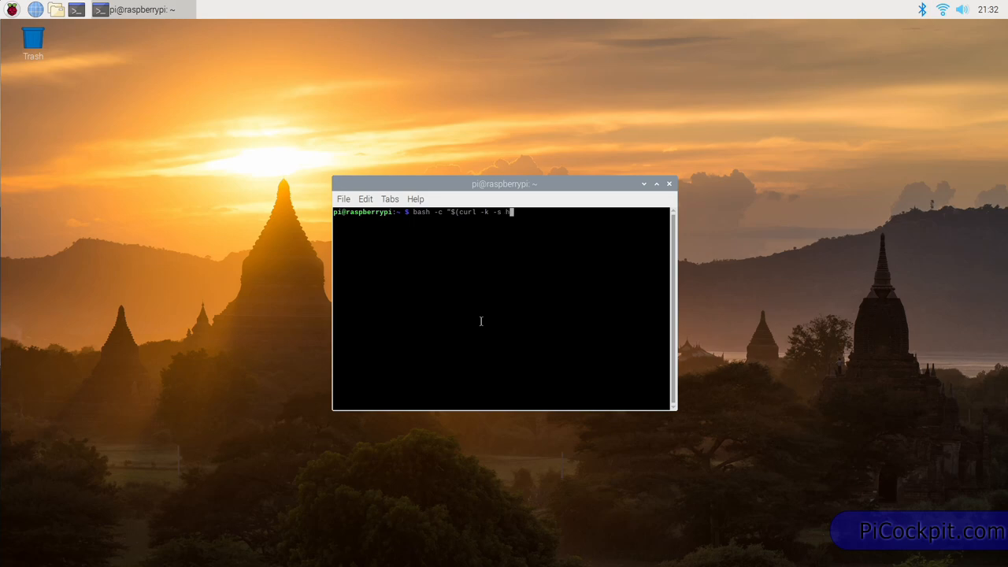
text(ttps:)
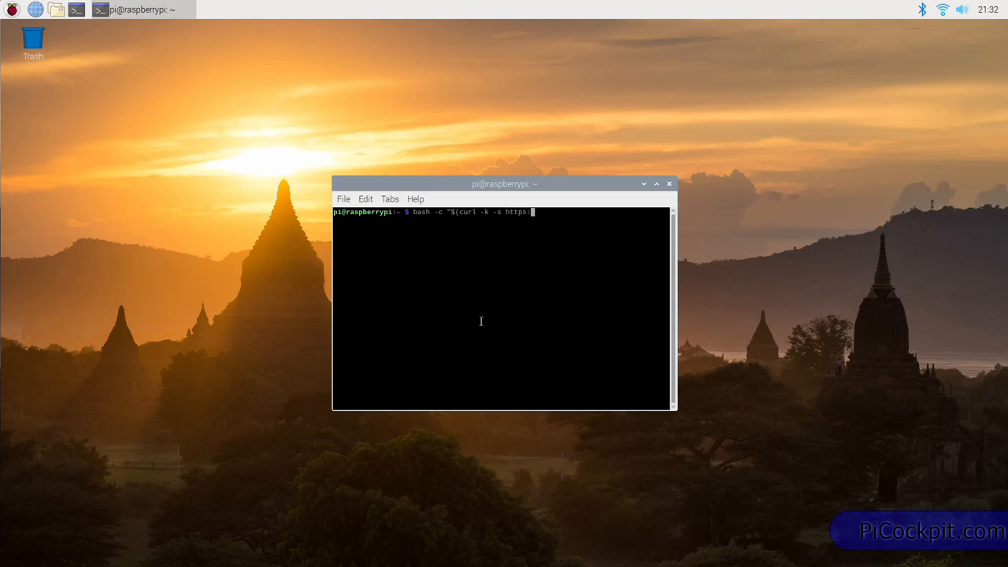
text(//)
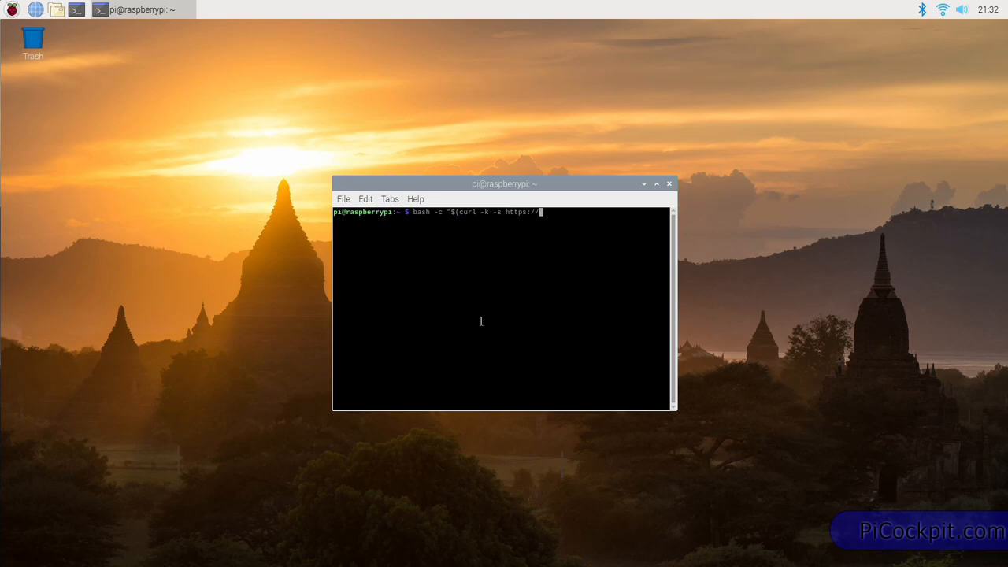
text(picockpit)
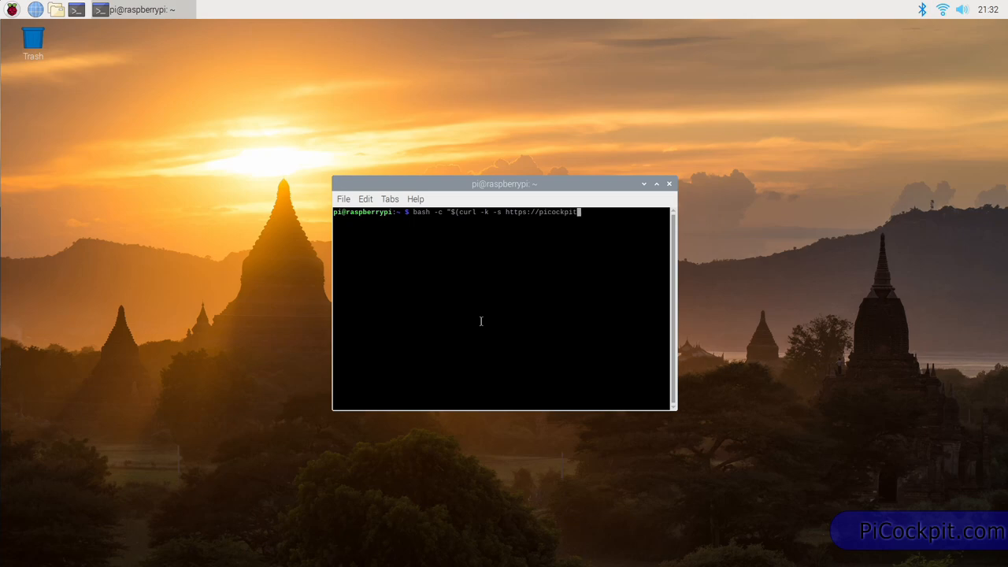
text(.co)
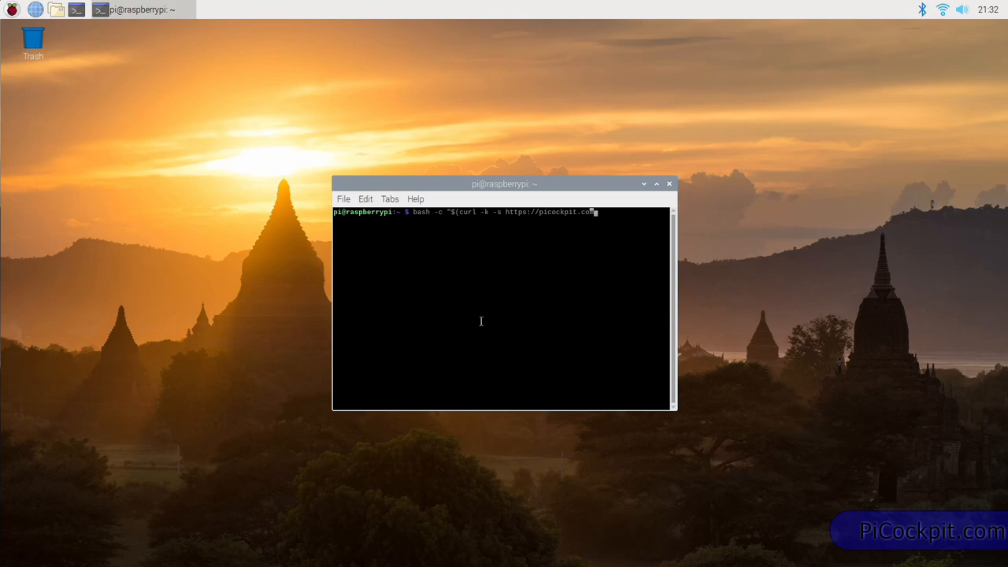
text(m/s)
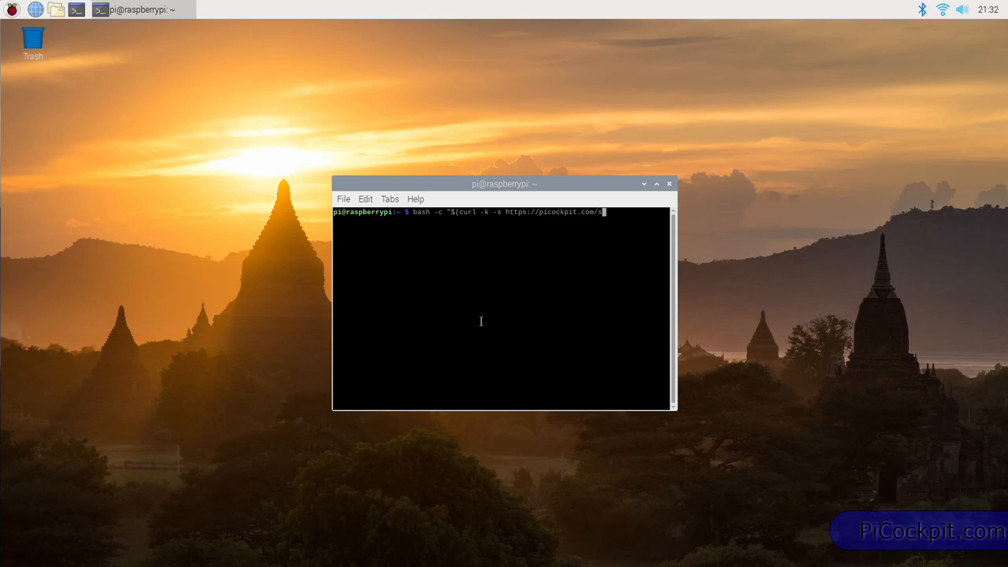
text(etup.)
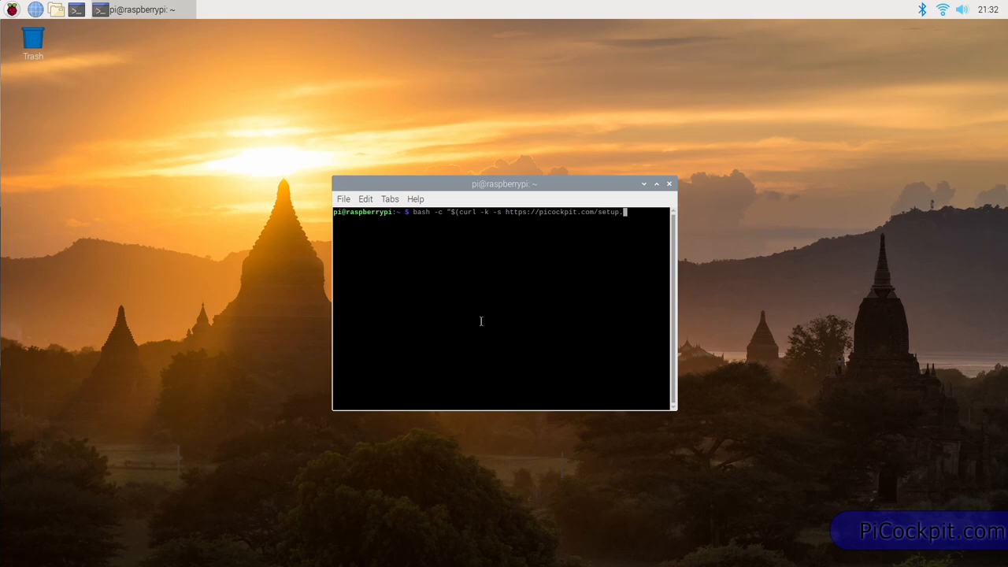
text(sh)
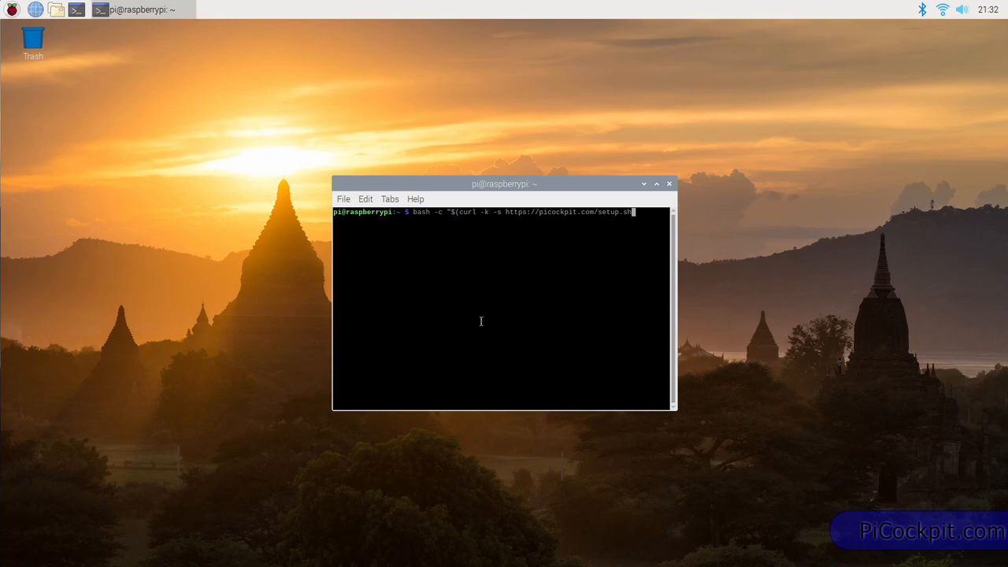
text())
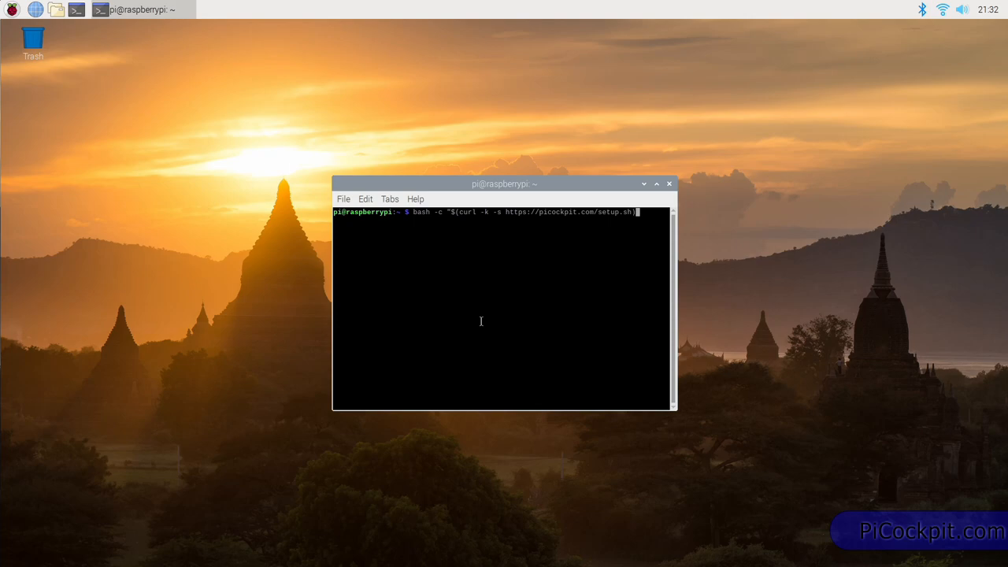
text(")
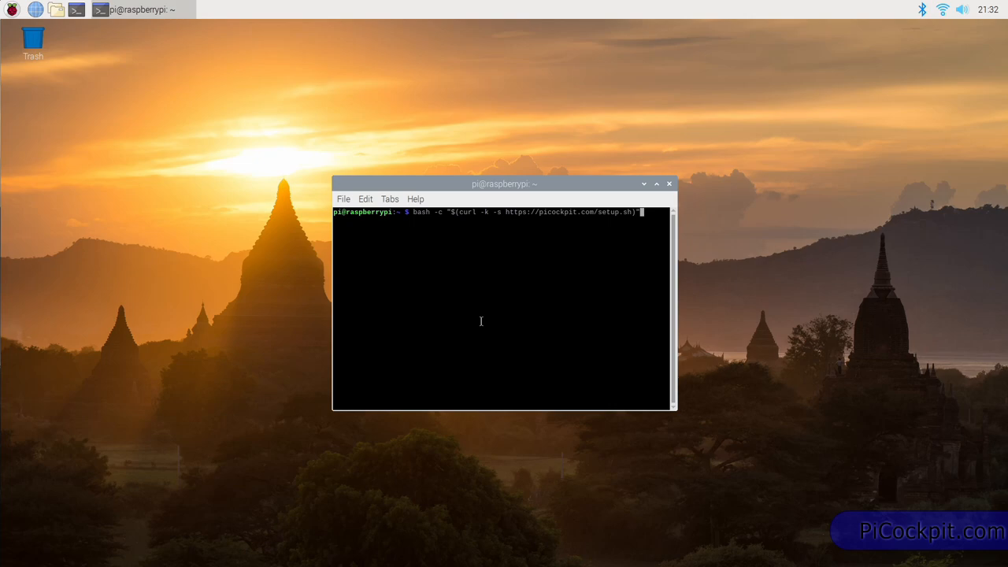
Run the setup command so picockpit-client installs and the API key prompt appears
key(Return)
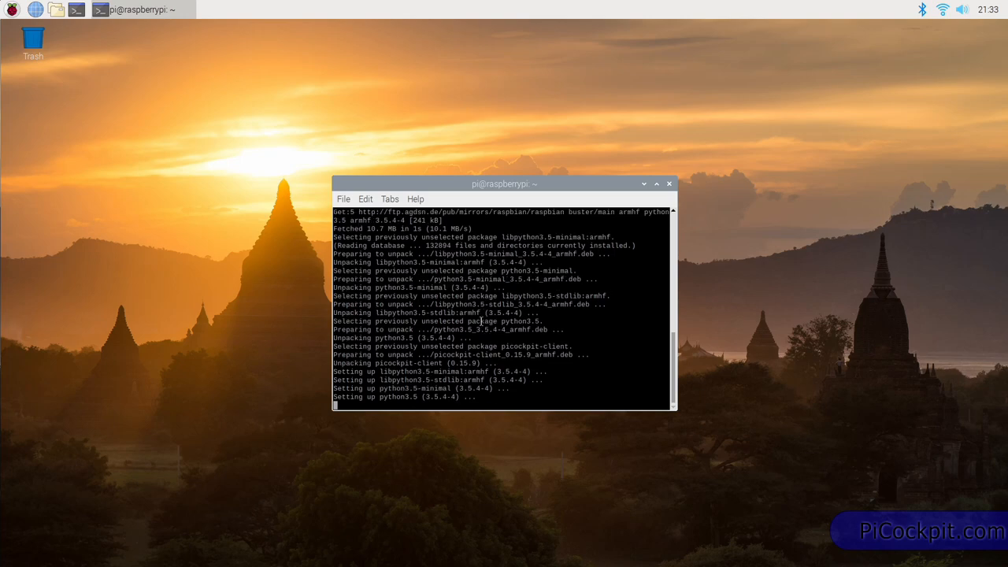
scroll(down, 3)
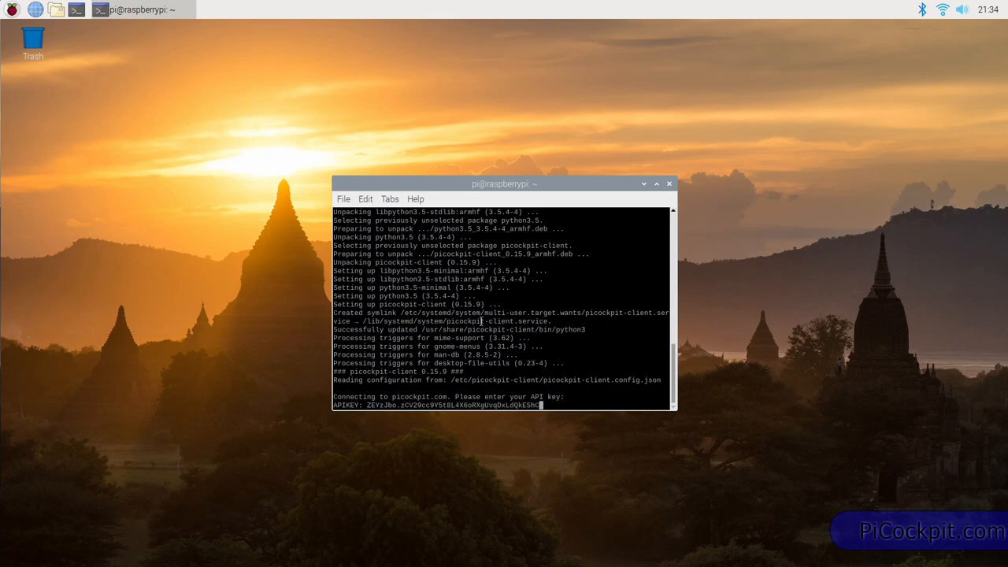
Submit the API key so the Pi reports a successful connection to picockpit.com
key(Return)
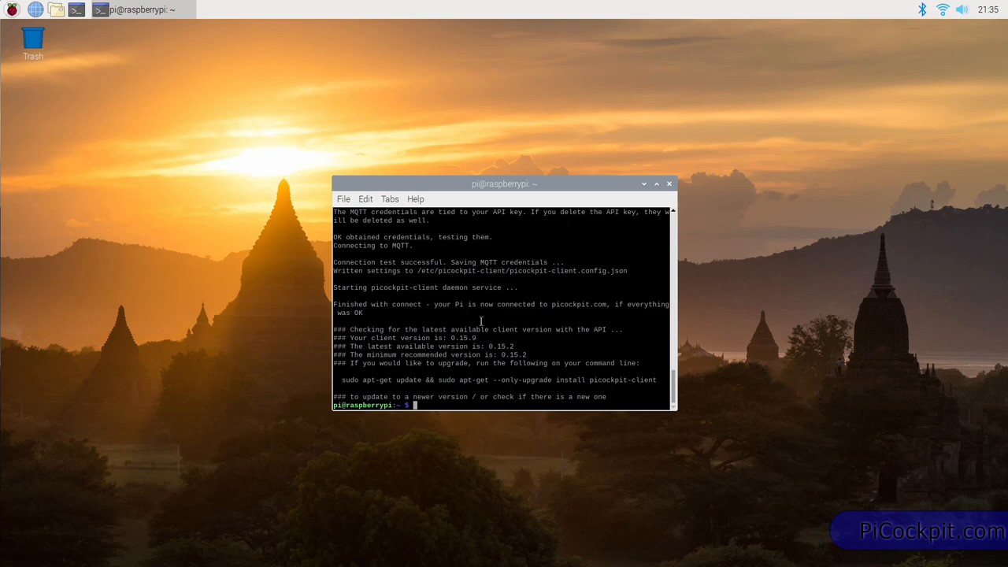
mouse_move(655, 237)
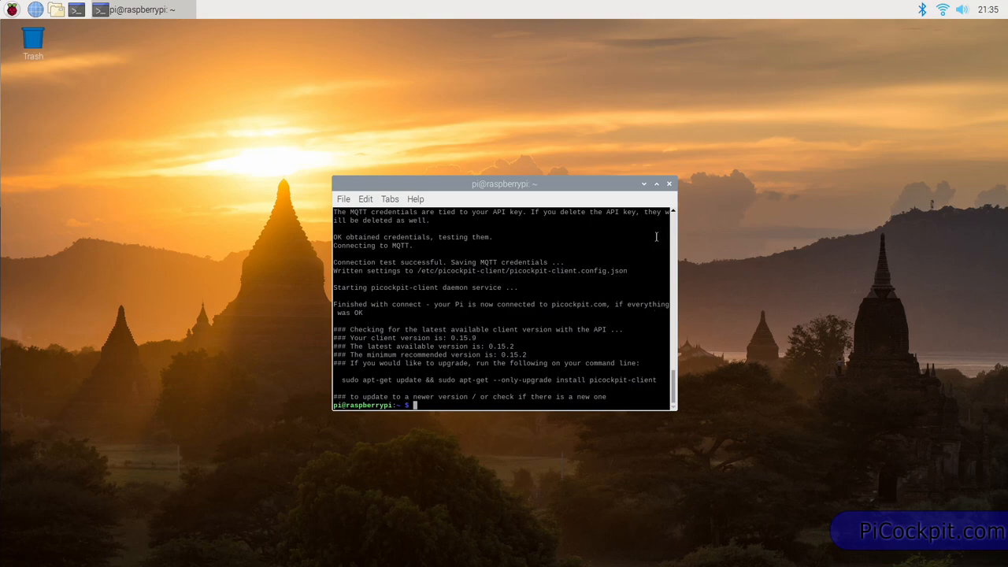
click(667, 183)
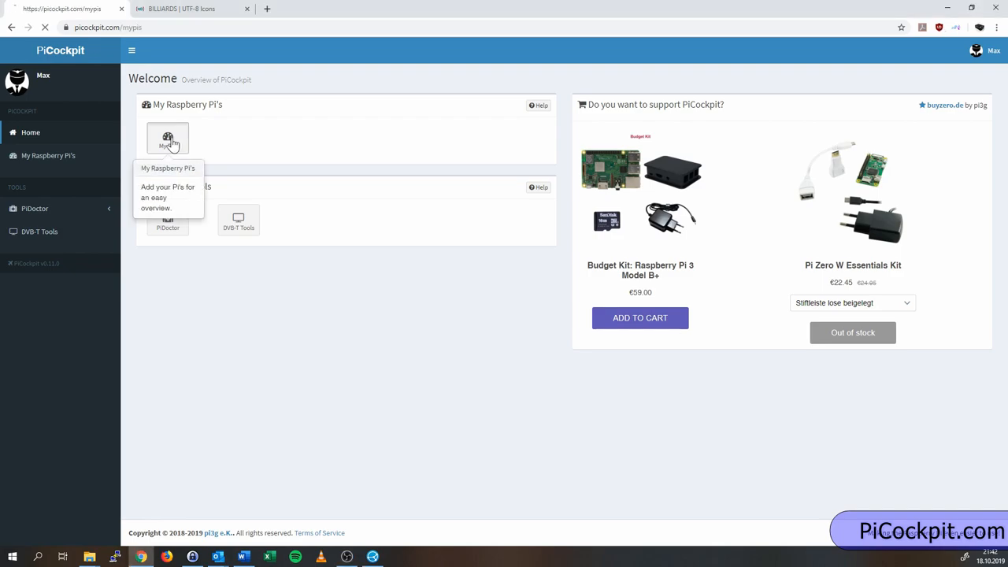
Show the My Raspberry Pis page listing the connected Raspberry Pi 4 Model B
click(166, 139)
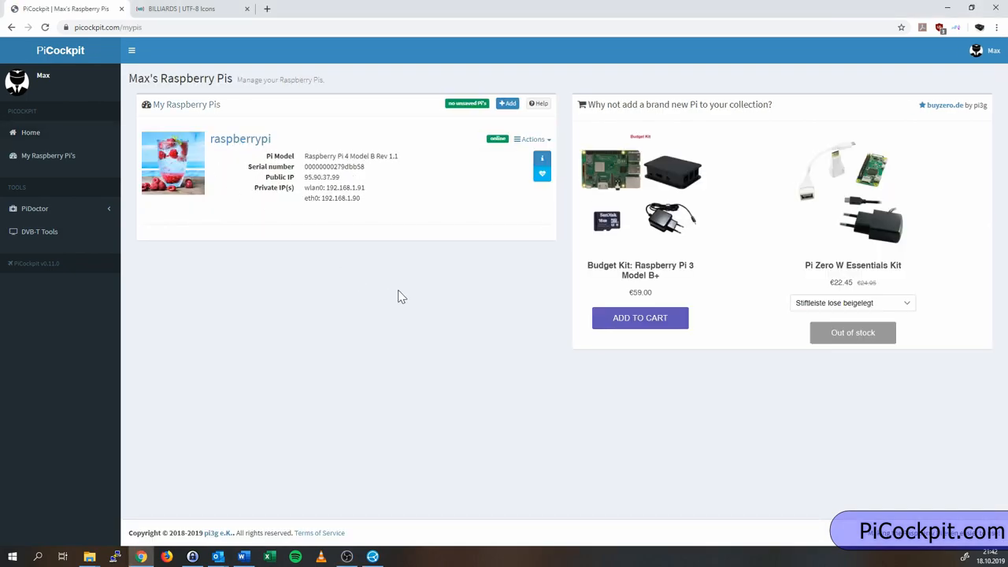
mouse_move(287, 214)
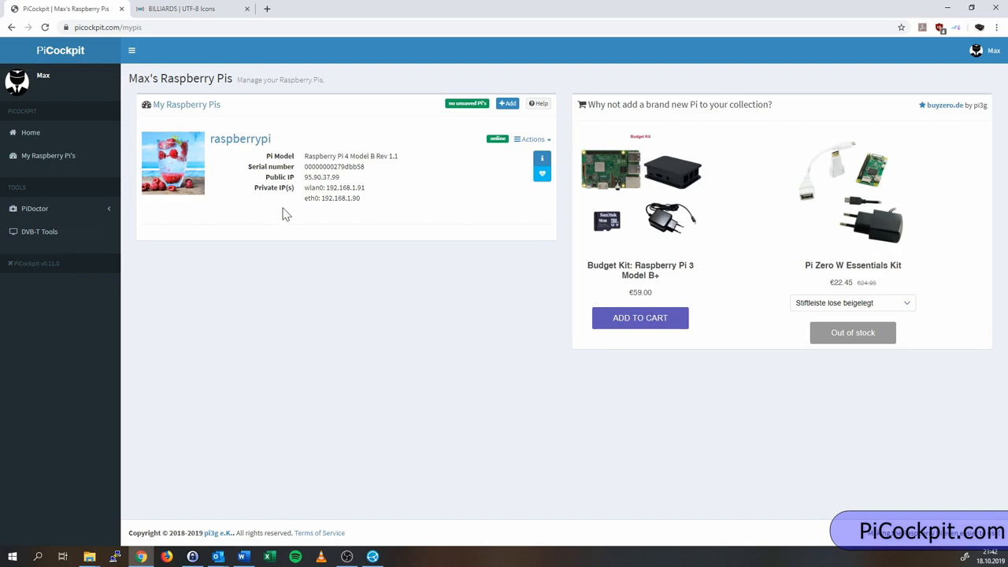
mouse_move(424, 158)
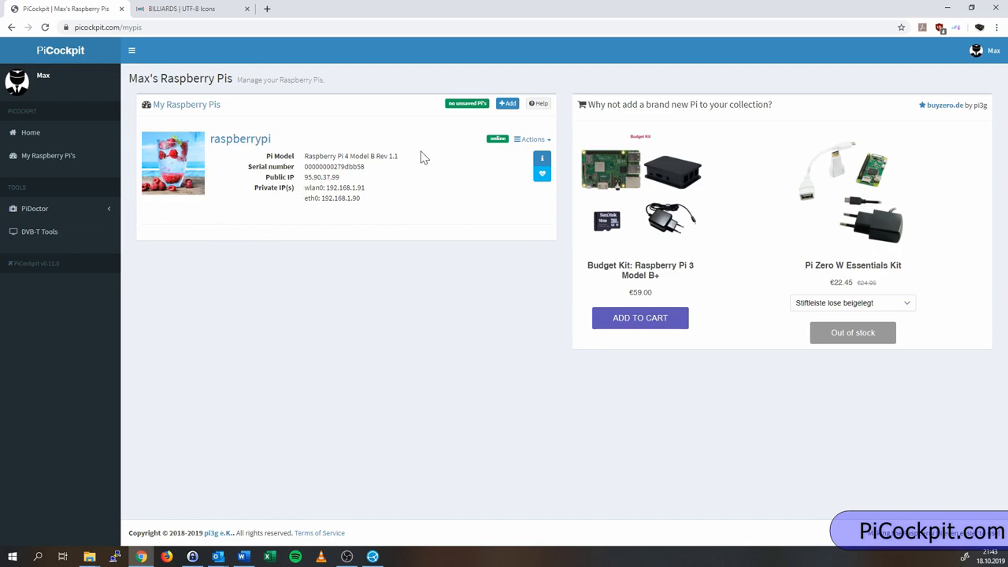
mouse_move(532, 150)
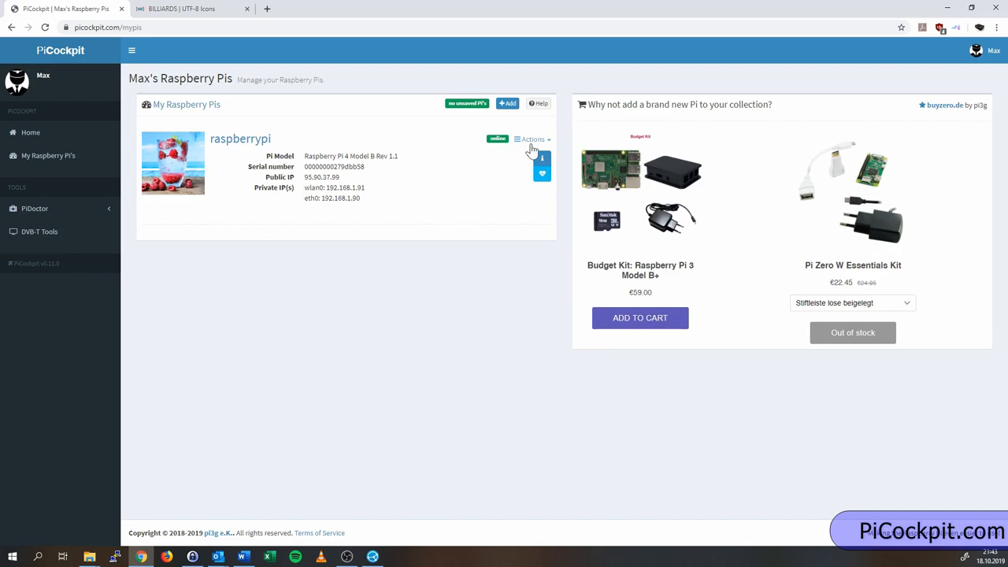
Via Actions > Rename Pi, name the device 'The big riddle' plus a billiards 8-ball emoji
click(532, 138)
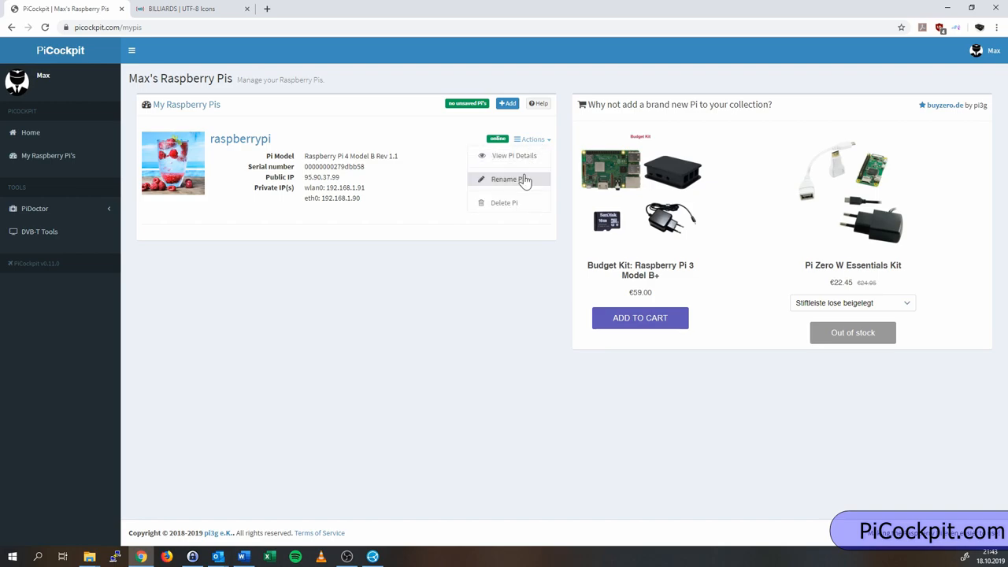
click(504, 180)
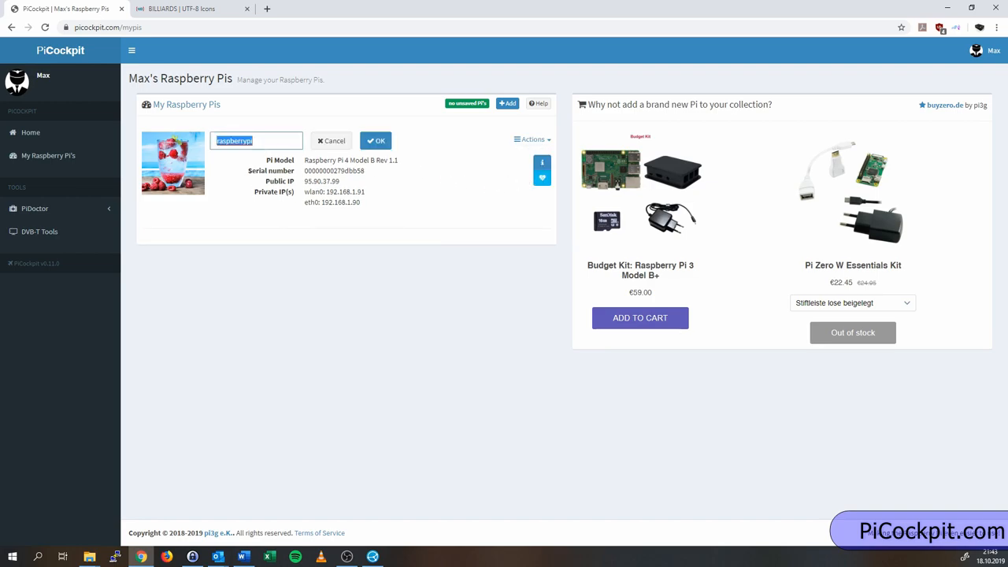
text(The big rid)
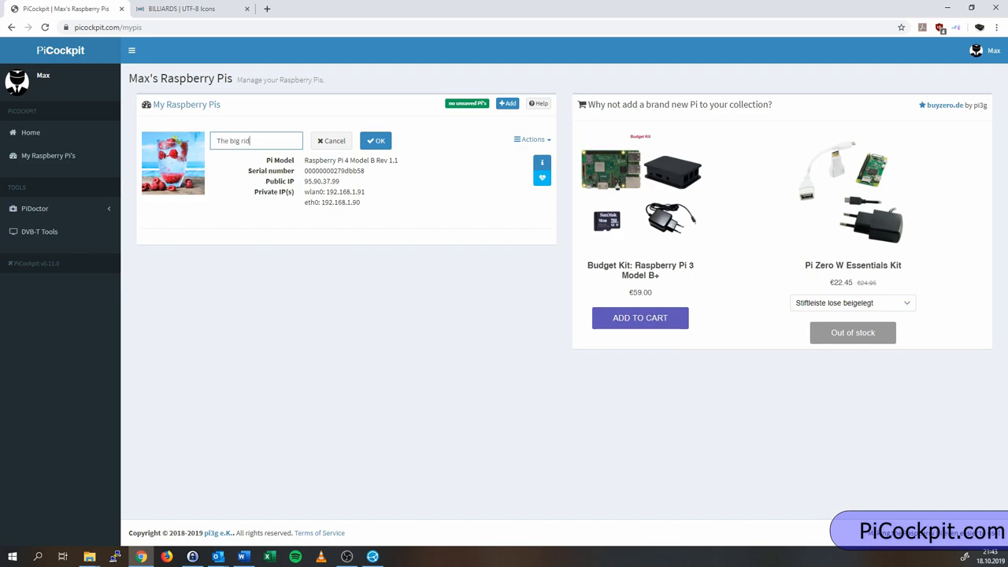
text(dle)
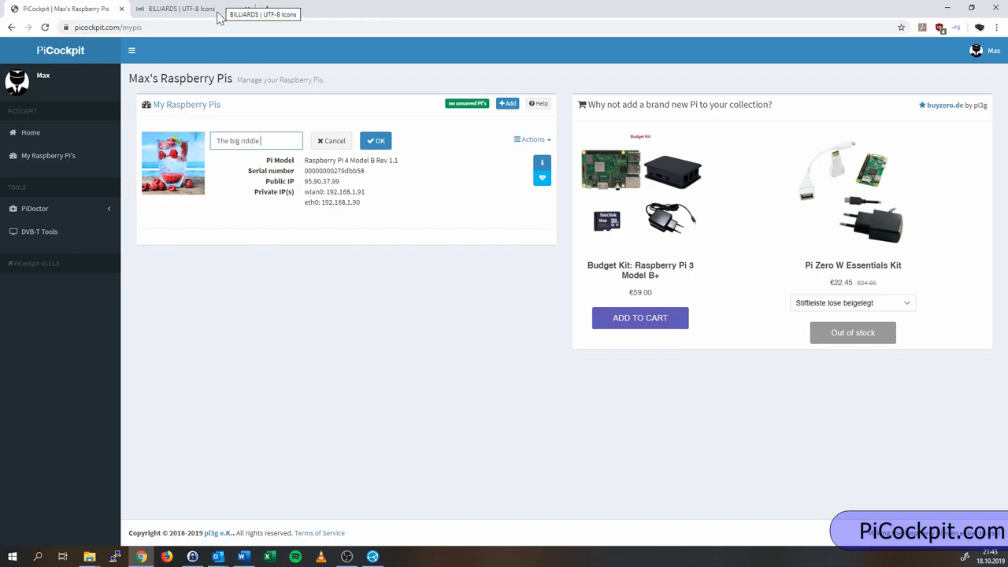
click(181, 10)
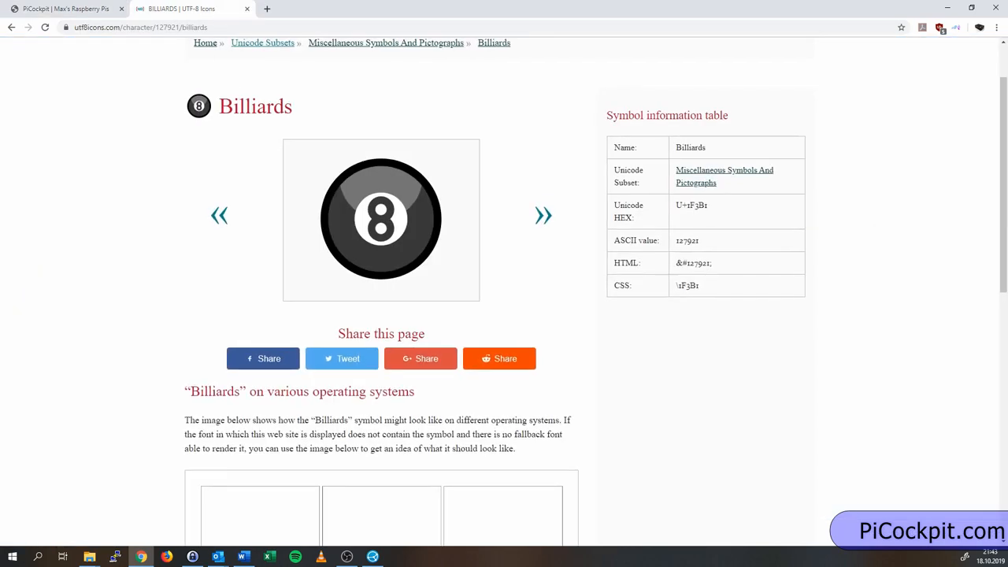
click(66, 9)
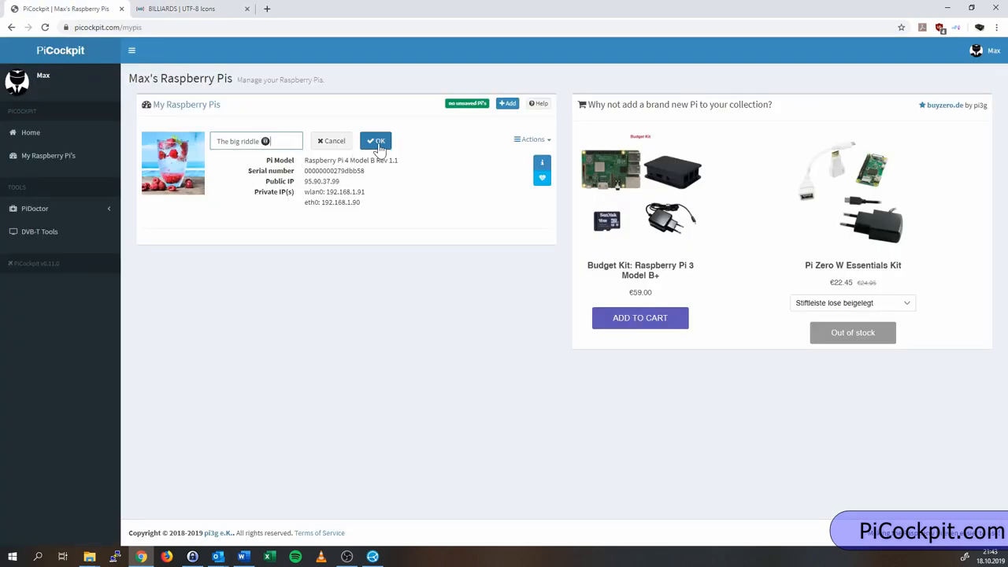
click(376, 140)
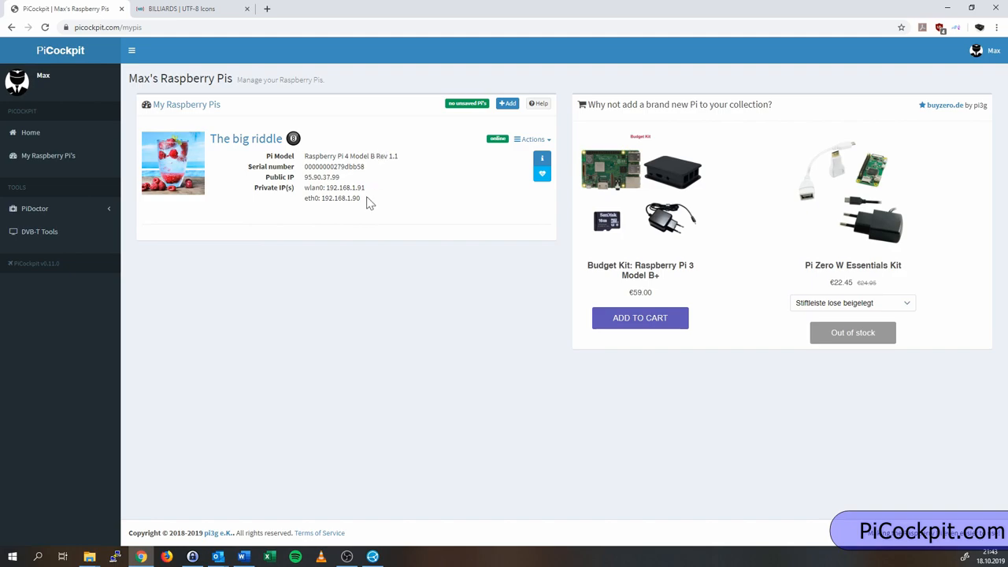
mouse_move(283, 315)
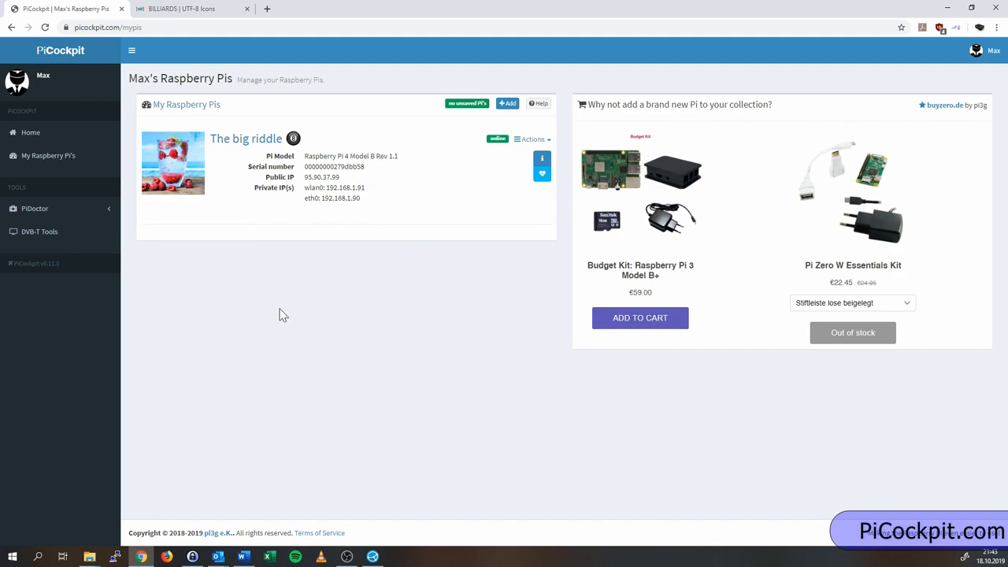
mouse_move(308, 307)
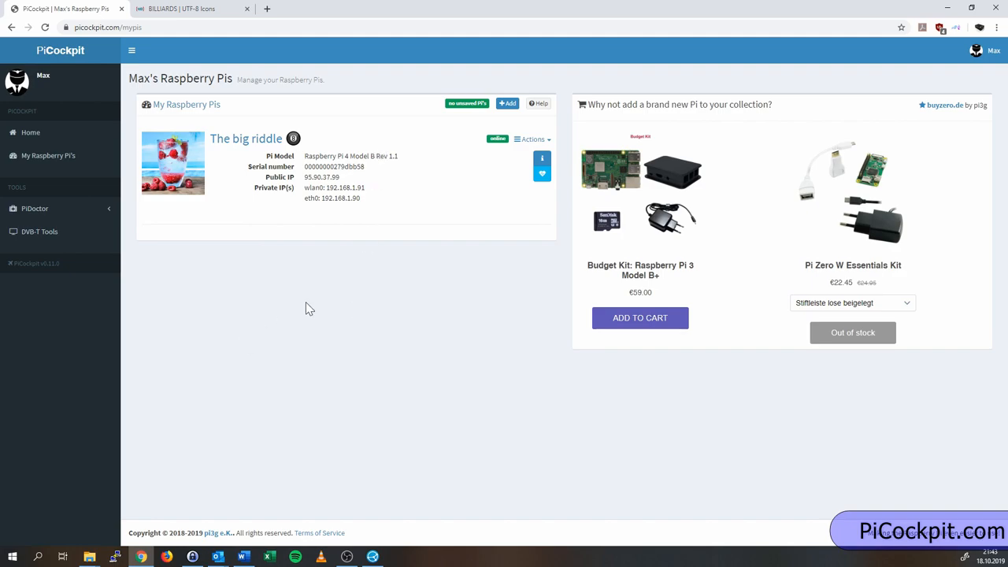
mouse_move(325, 136)
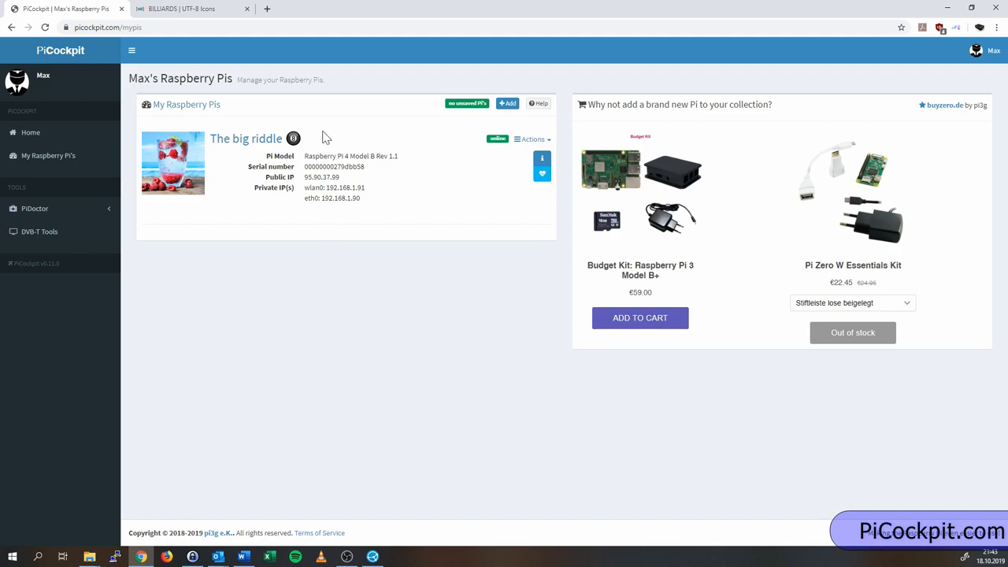
mouse_move(323, 138)
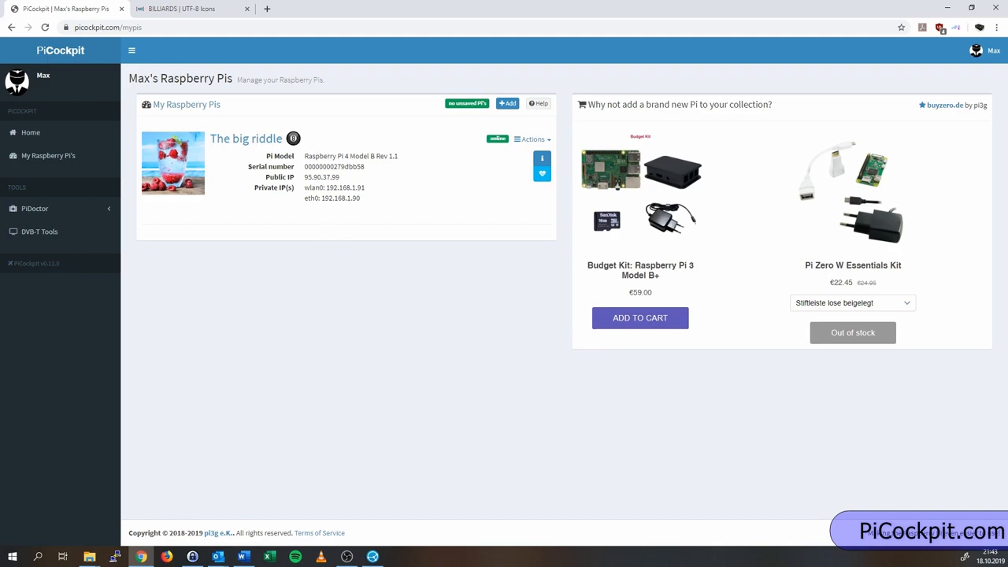
mouse_move(326, 239)
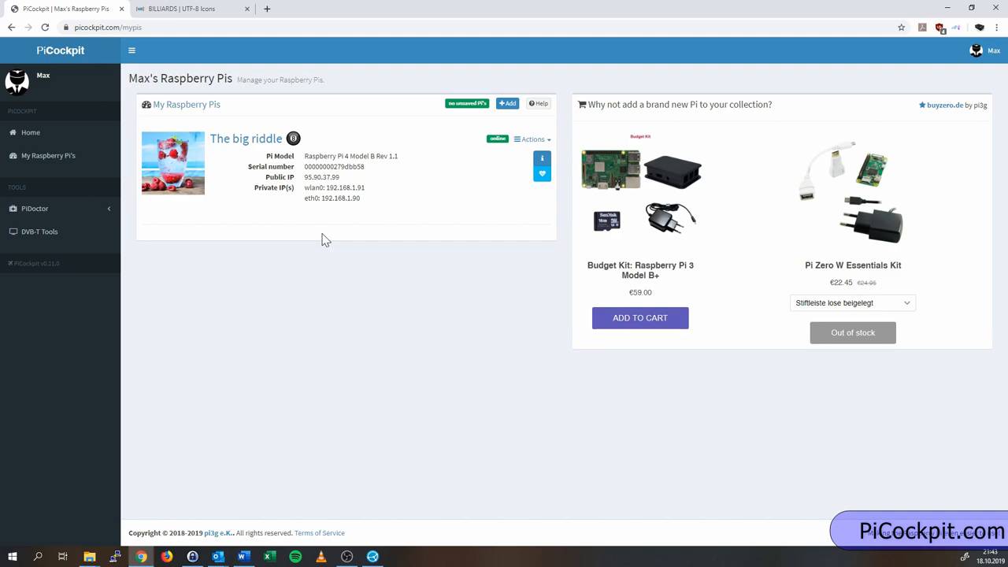
mouse_move(370, 292)
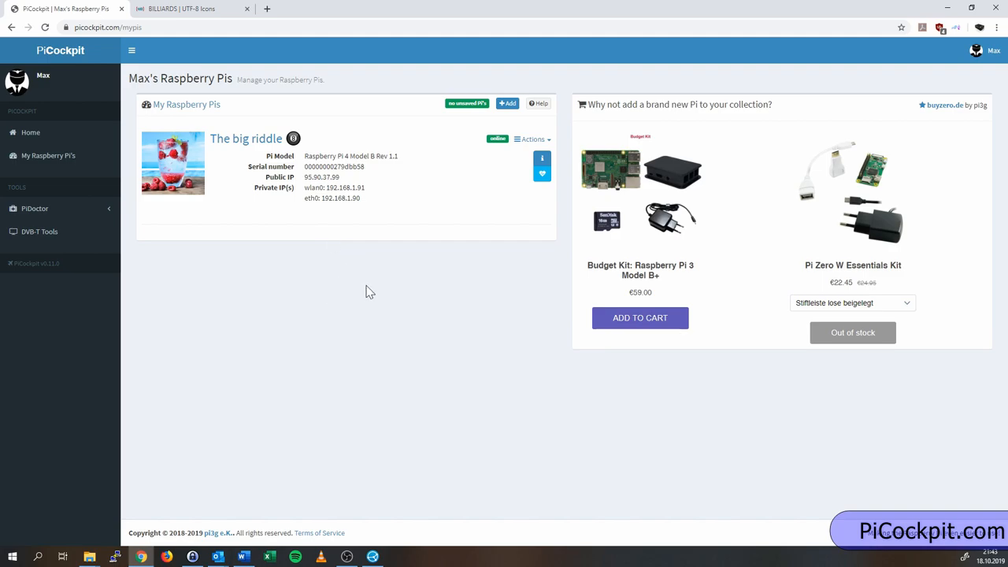
mouse_move(302, 186)
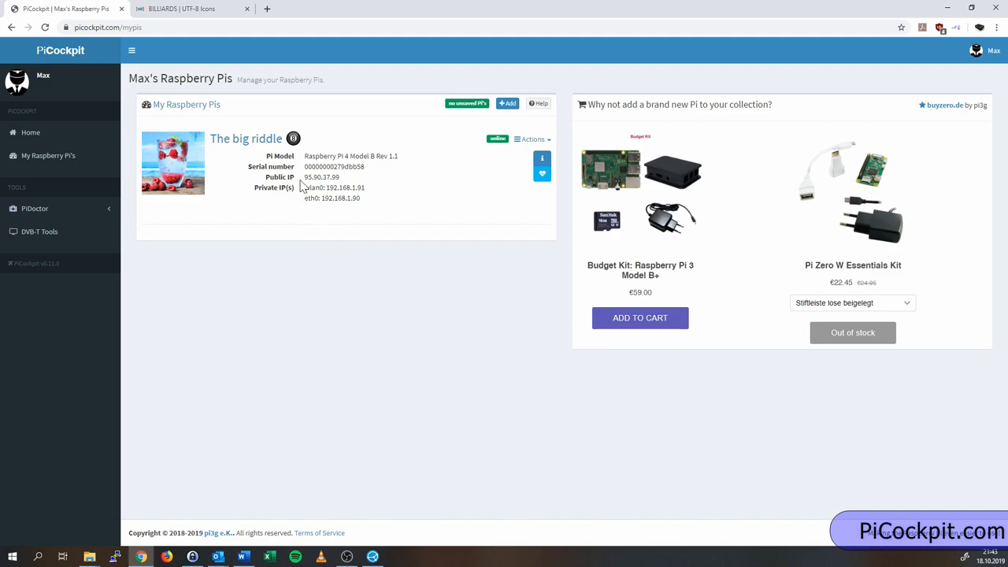
mouse_move(321, 218)
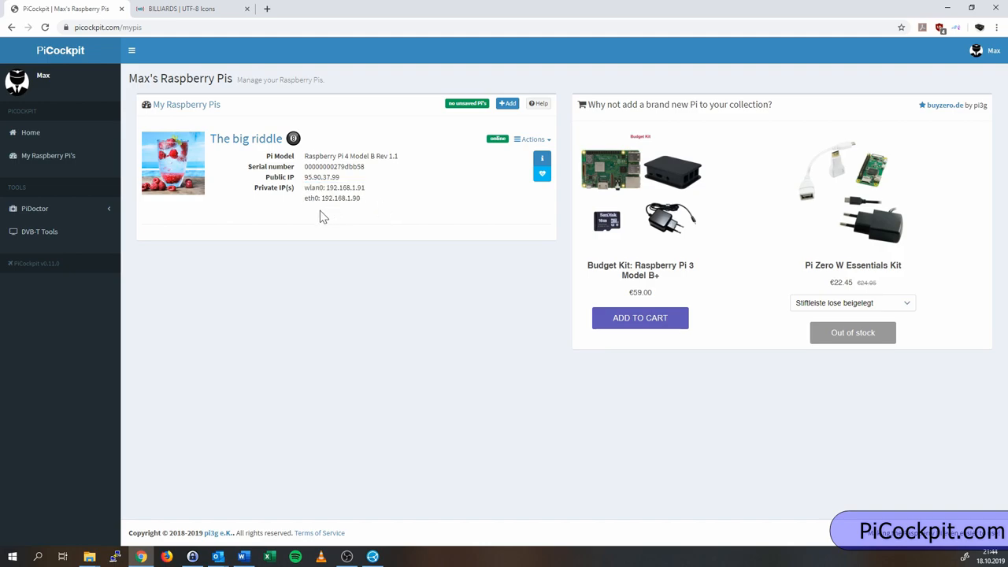
mouse_move(374, 209)
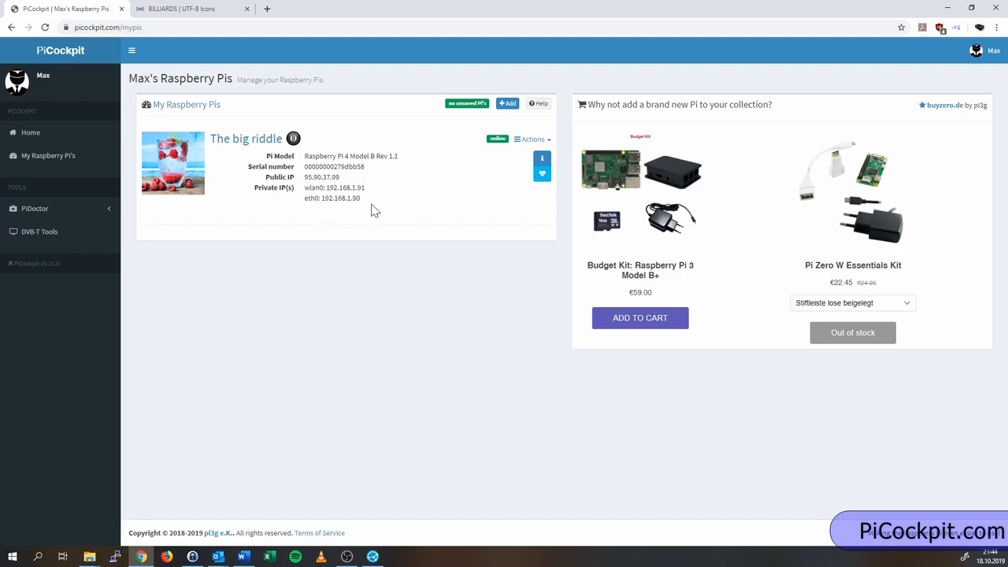
mouse_move(366, 238)
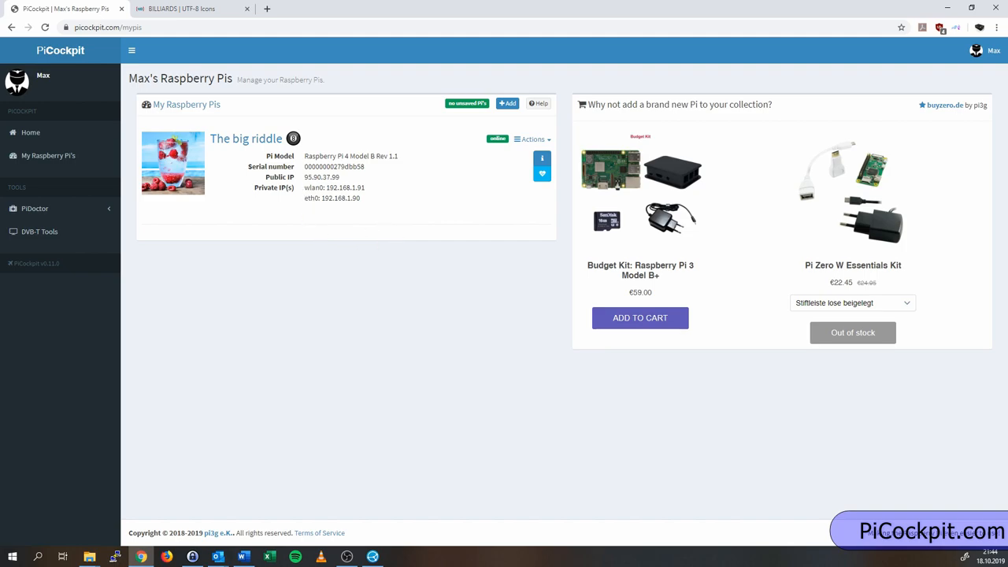
mouse_move(337, 274)
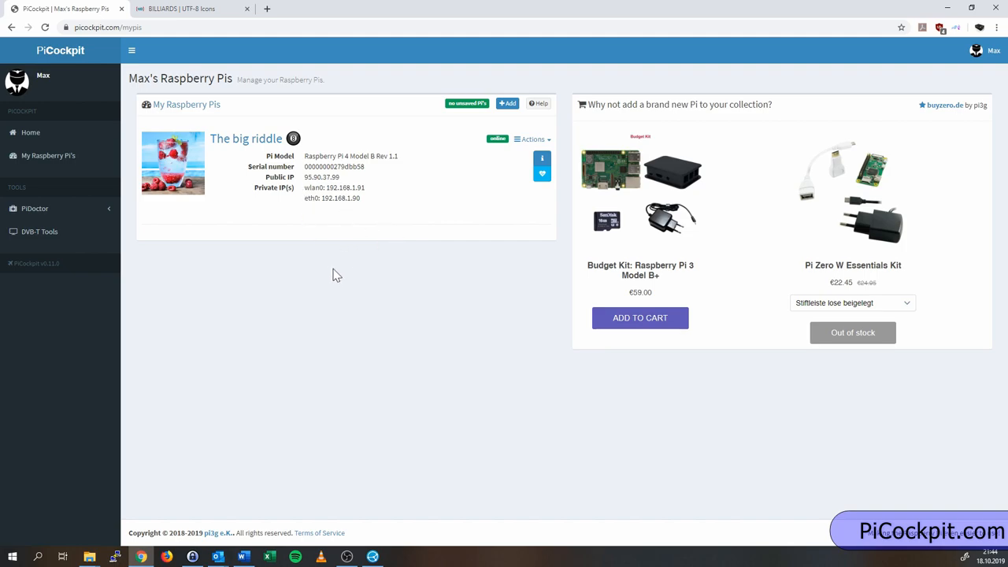
mouse_move(293, 286)
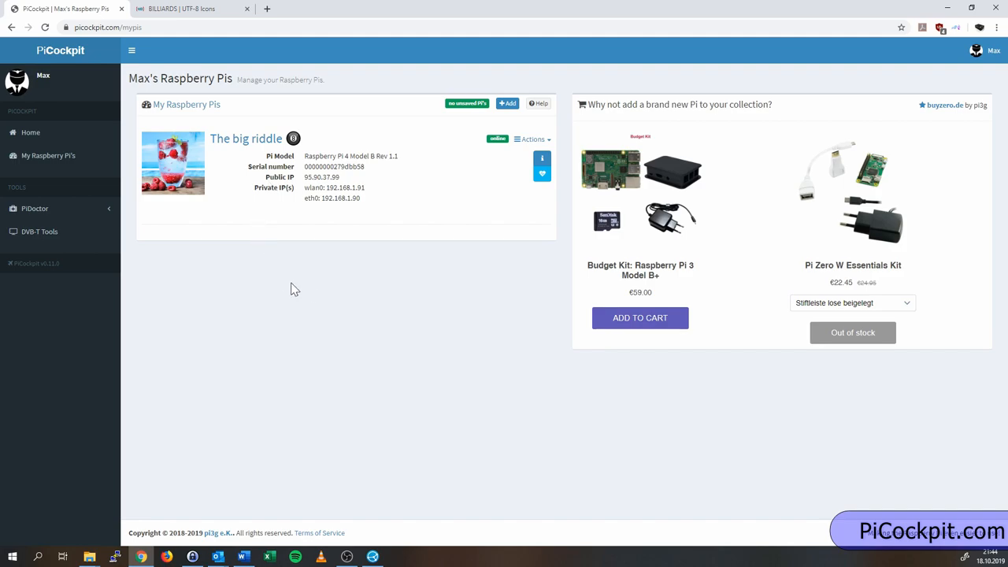
mouse_move(343, 368)
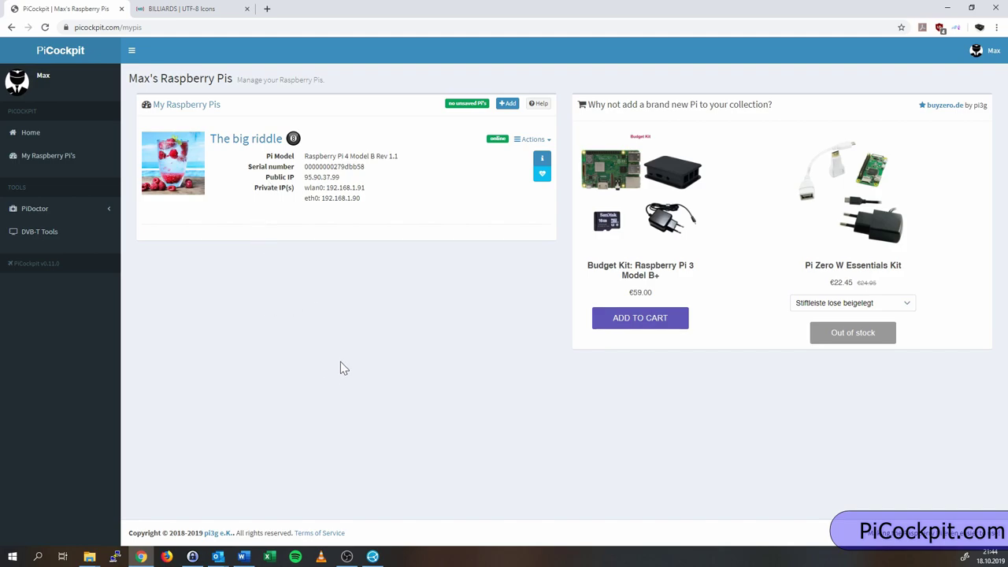
mouse_move(331, 373)
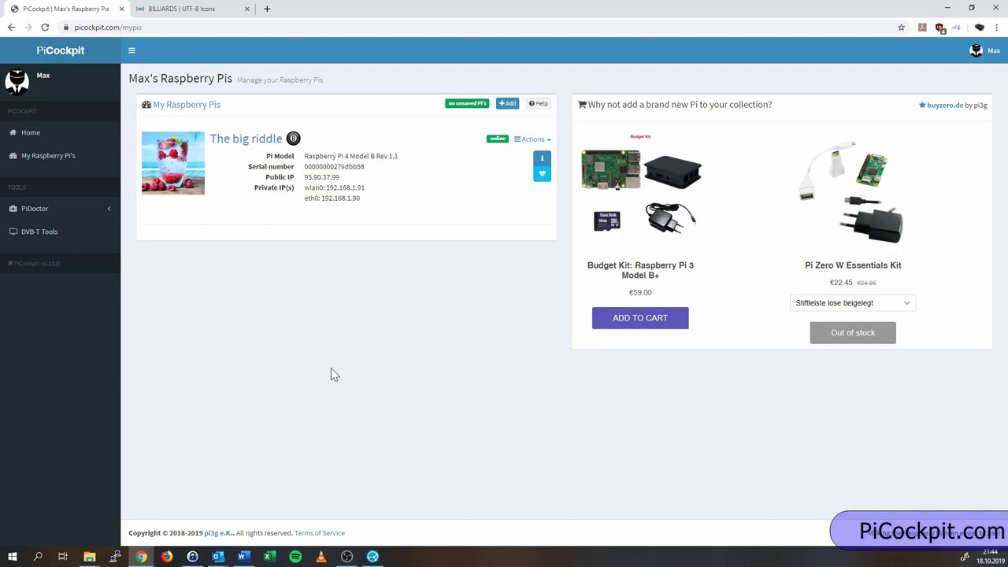
mouse_move(359, 359)
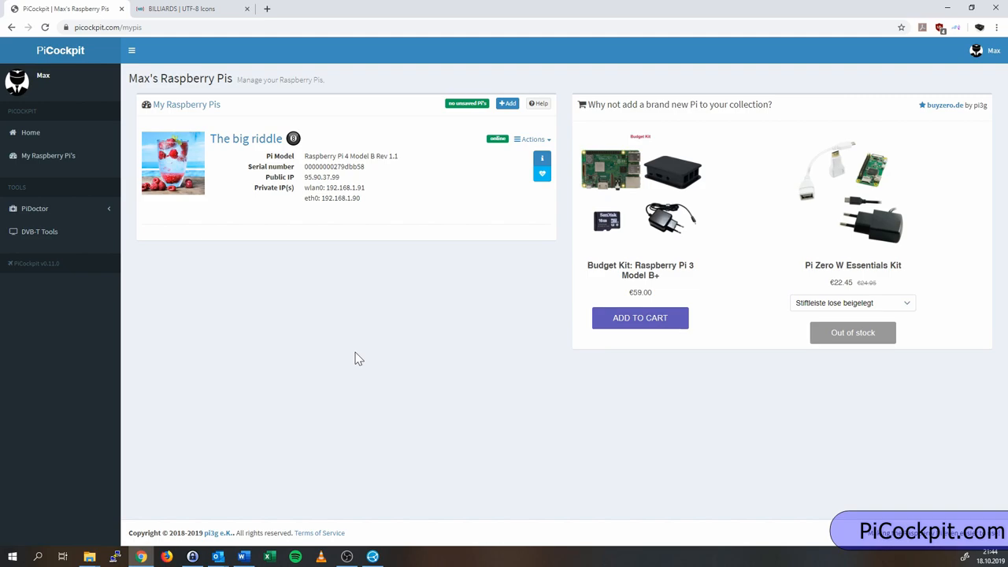
mouse_move(532, 212)
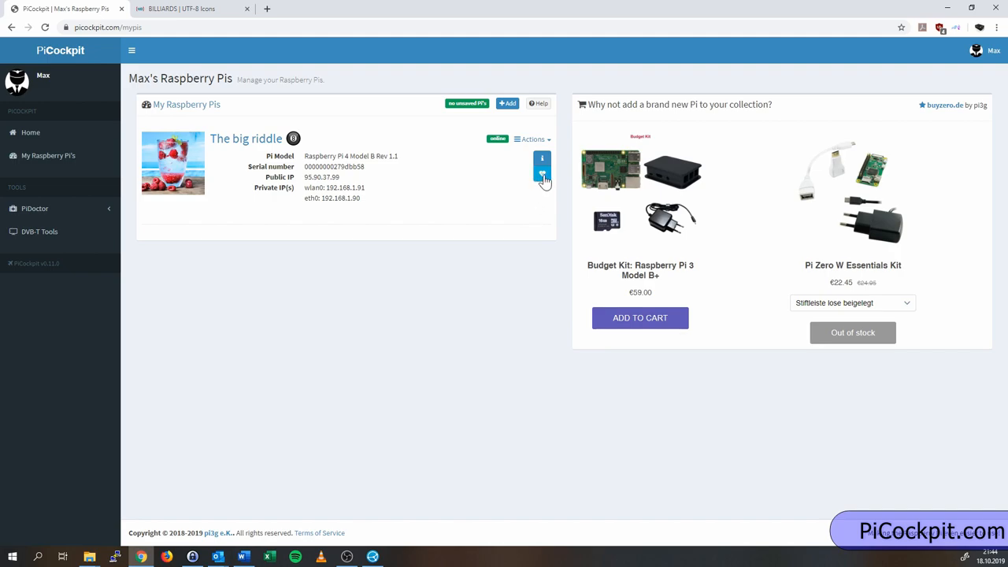
click(542, 173)
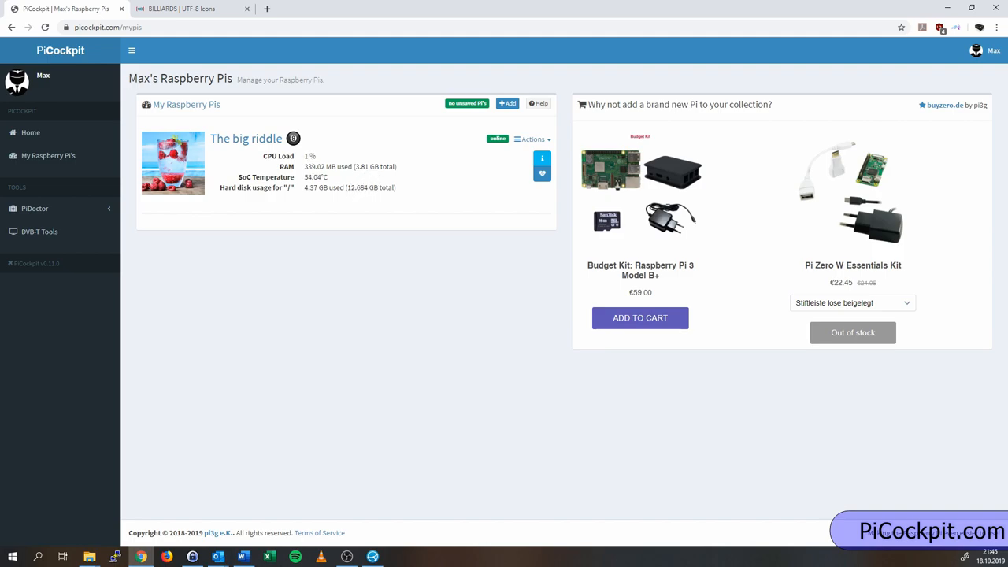
double_click(330, 167)
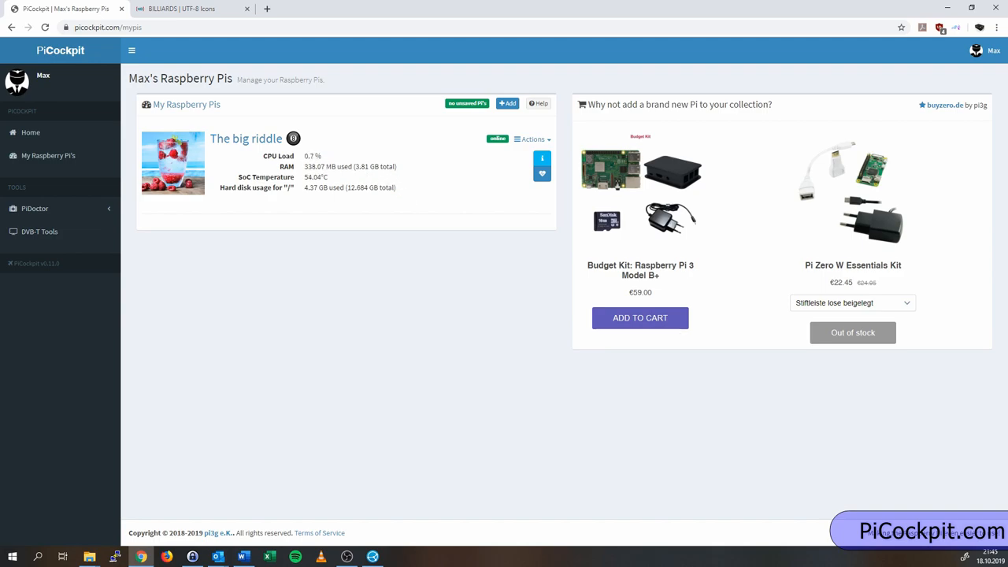
mouse_move(400, 196)
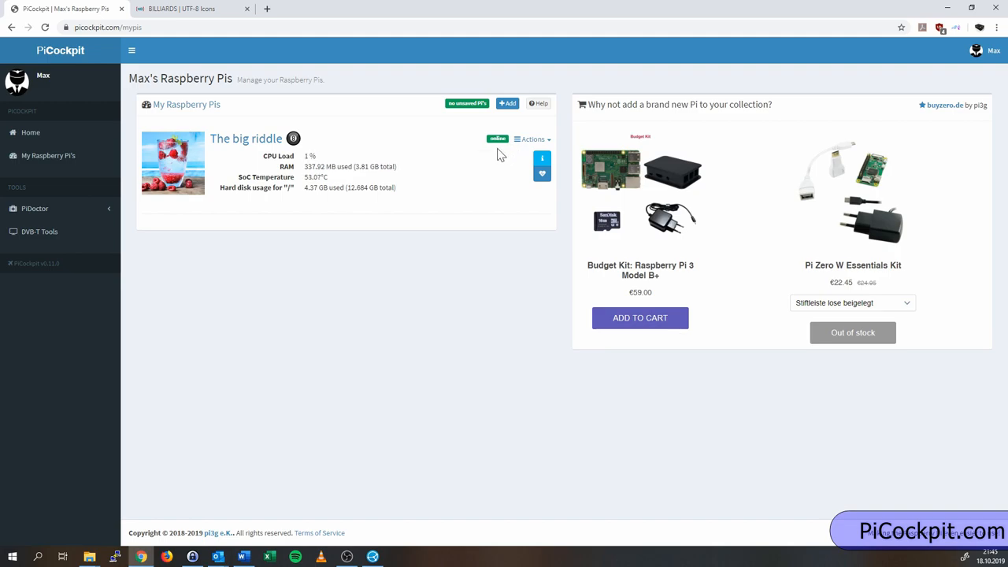
Go to The big riddle's detail page, view its System Information dialog, then close it
click(245, 139)
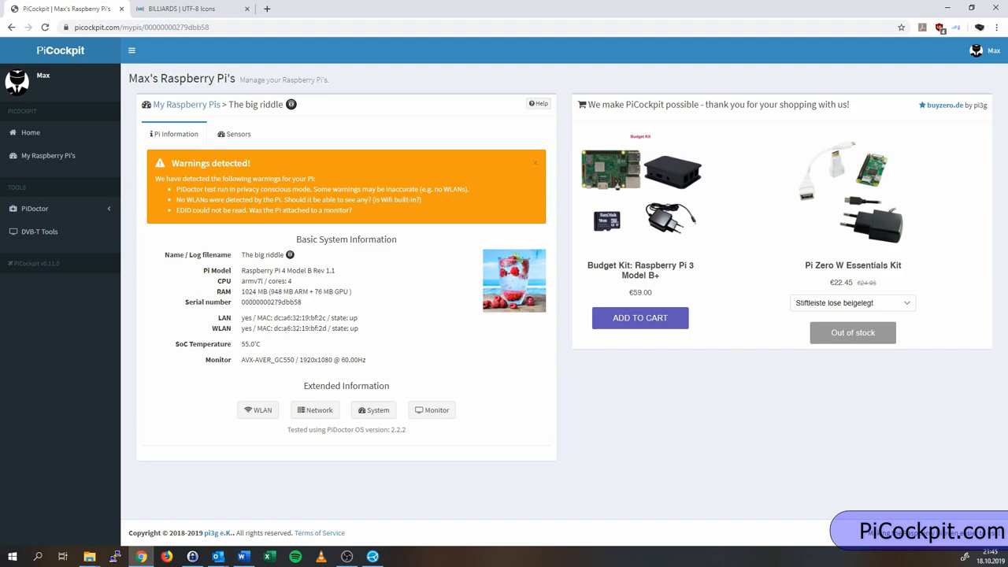
mouse_move(373, 409)
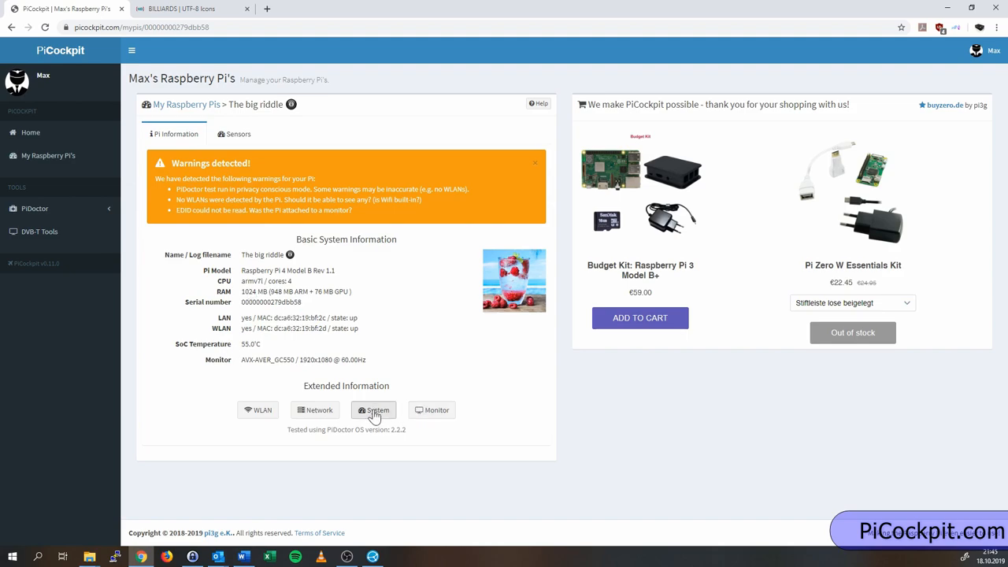
click(373, 410)
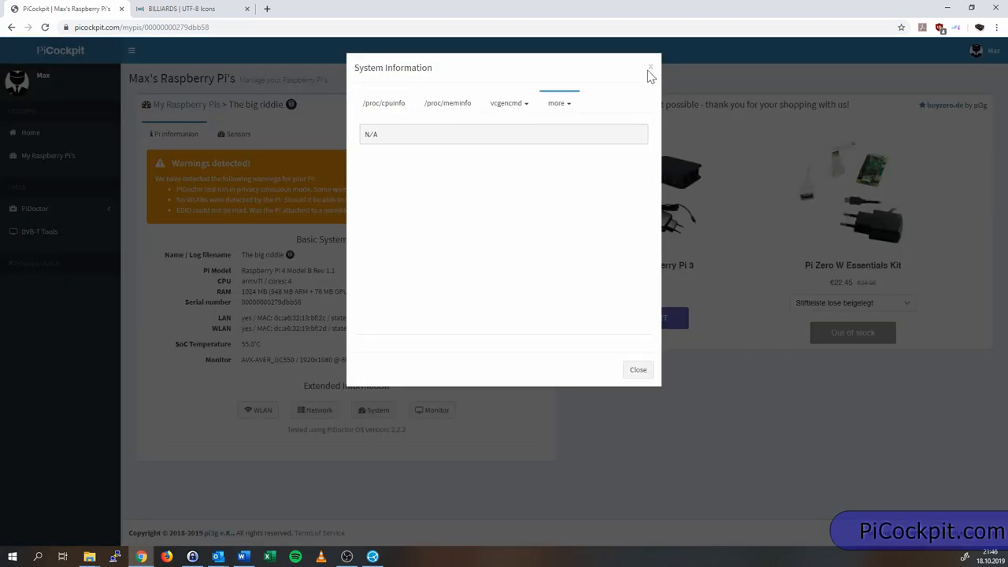
click(638, 369)
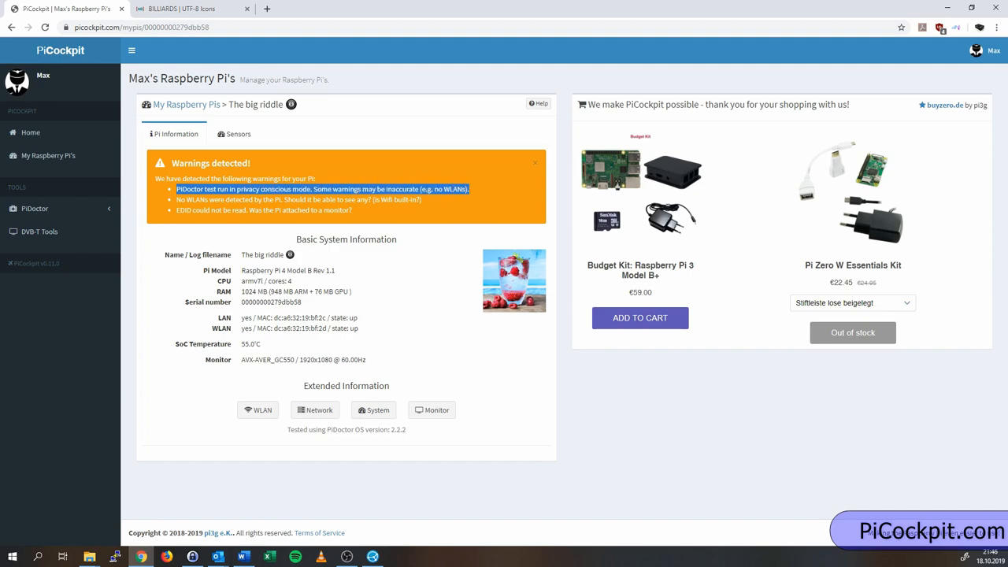
mouse_move(233, 141)
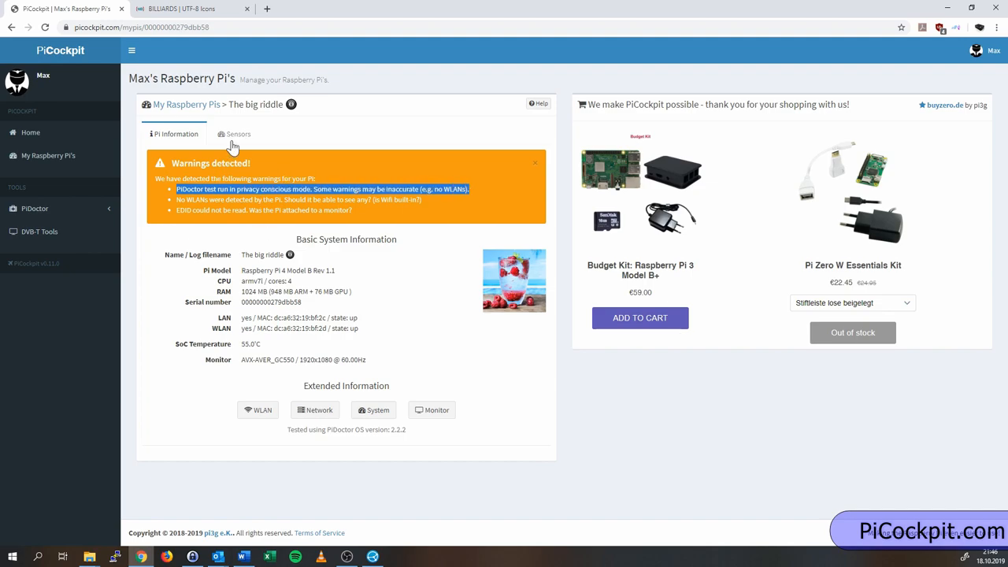
View The big riddle's Manage Sensors table, then return to My Raspberry Pi's via the breadcrumb
click(234, 134)
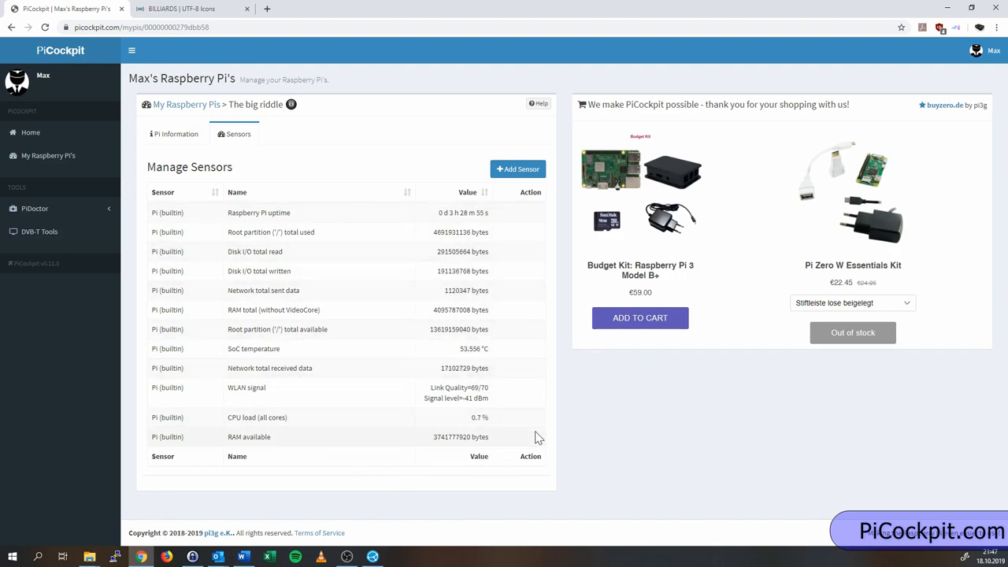
click(186, 104)
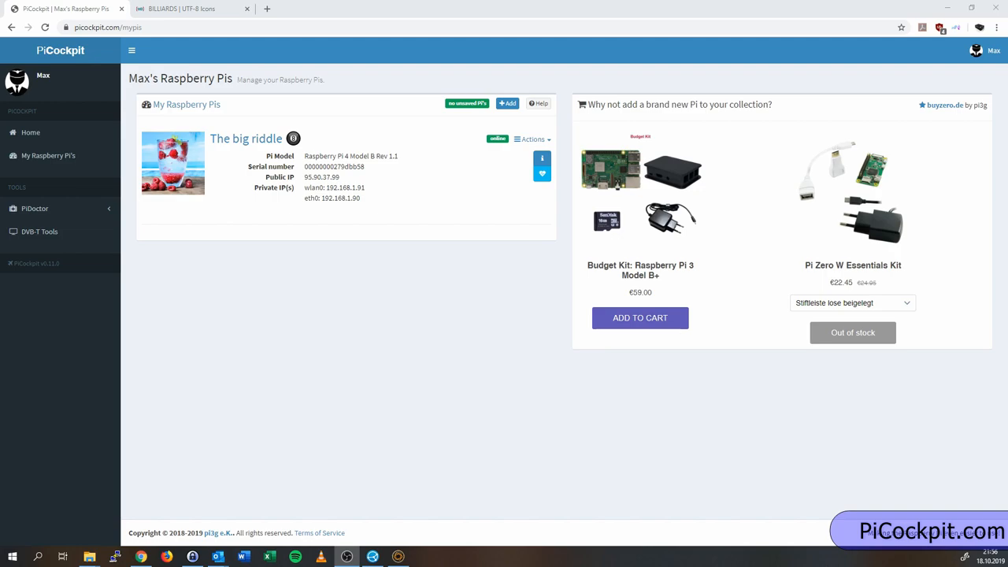
mouse_move(437, 233)
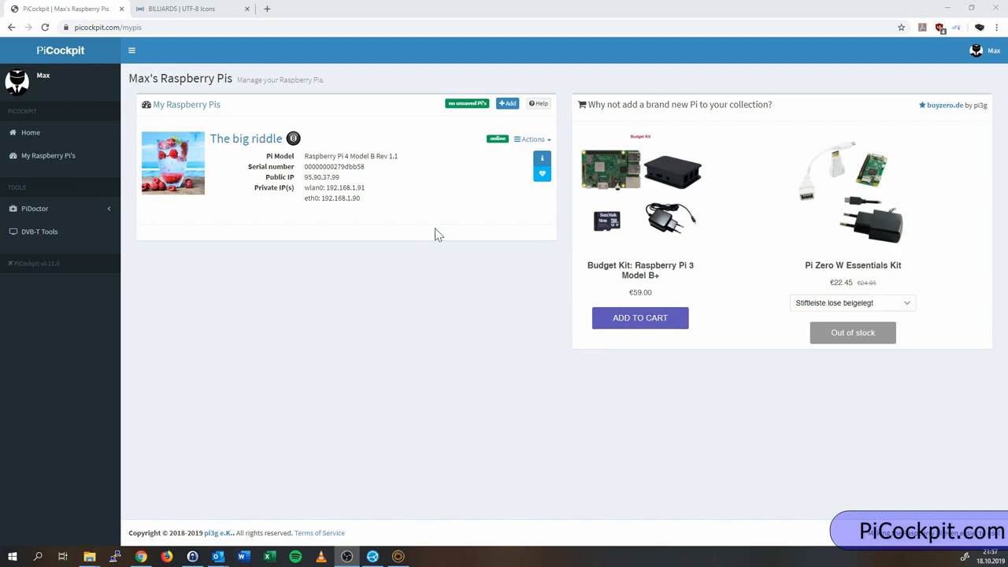
mouse_move(511, 156)
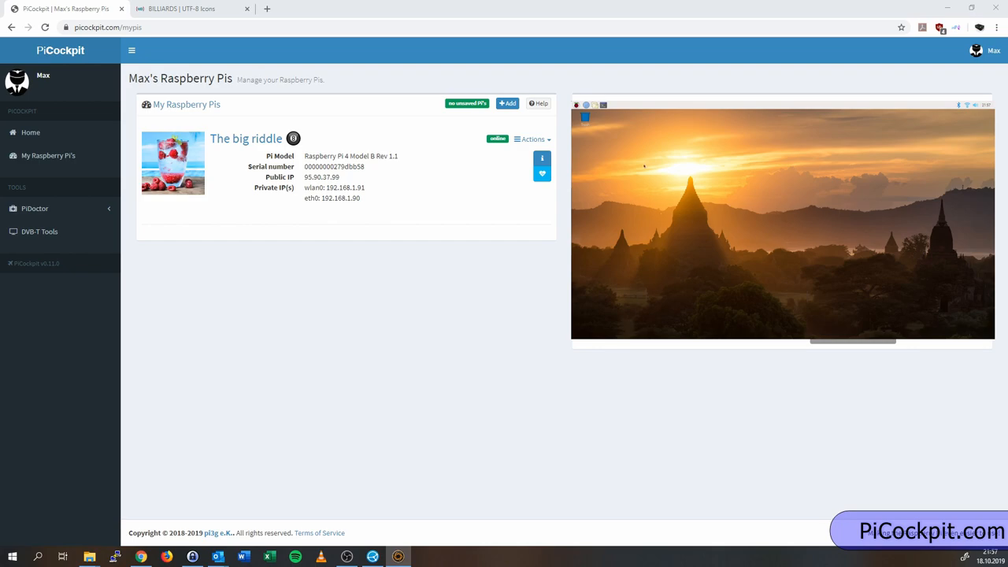
Choose Shutdown from the Raspbian start menu so The big riddle goes offline
click(577, 104)
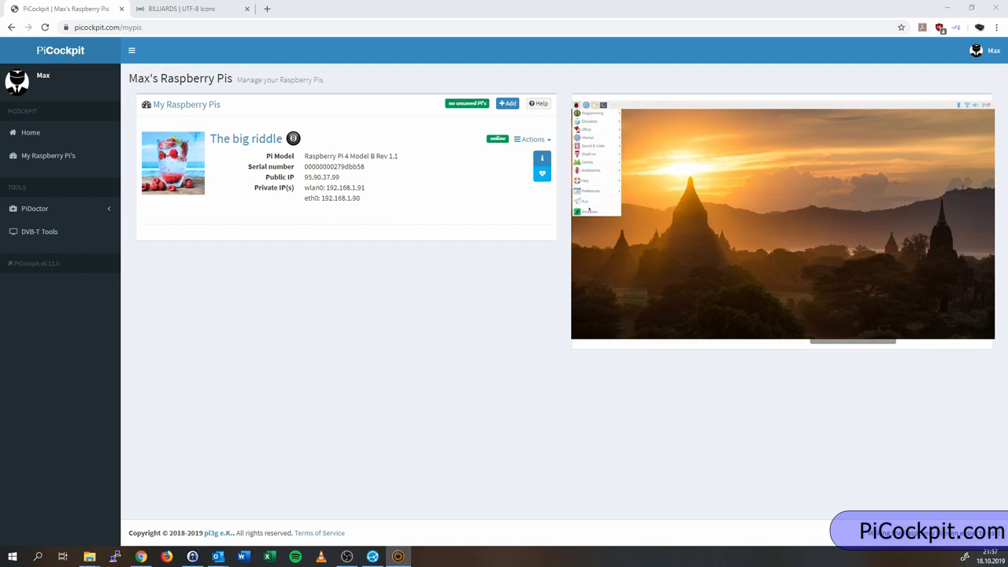
click(586, 211)
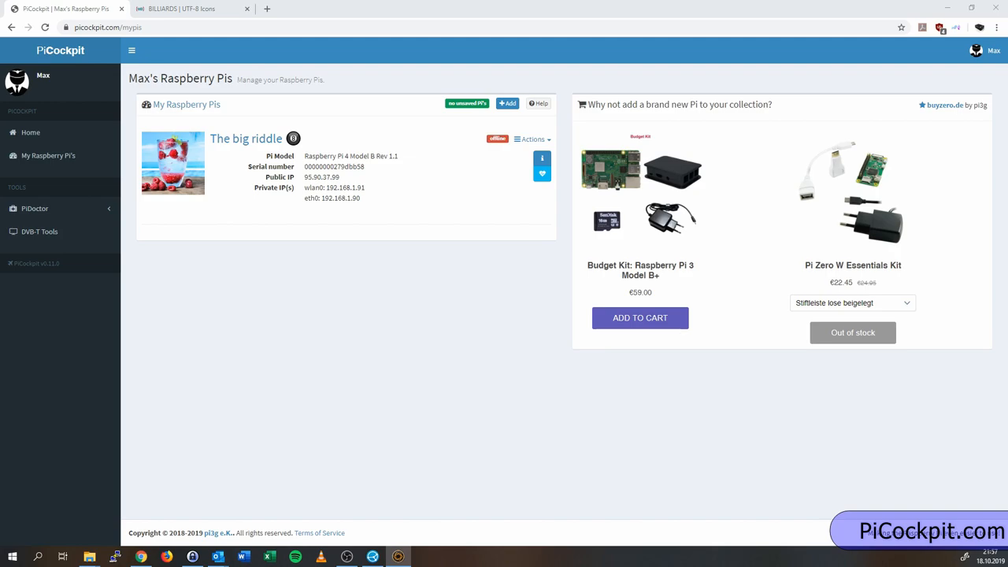
mouse_move(473, 181)
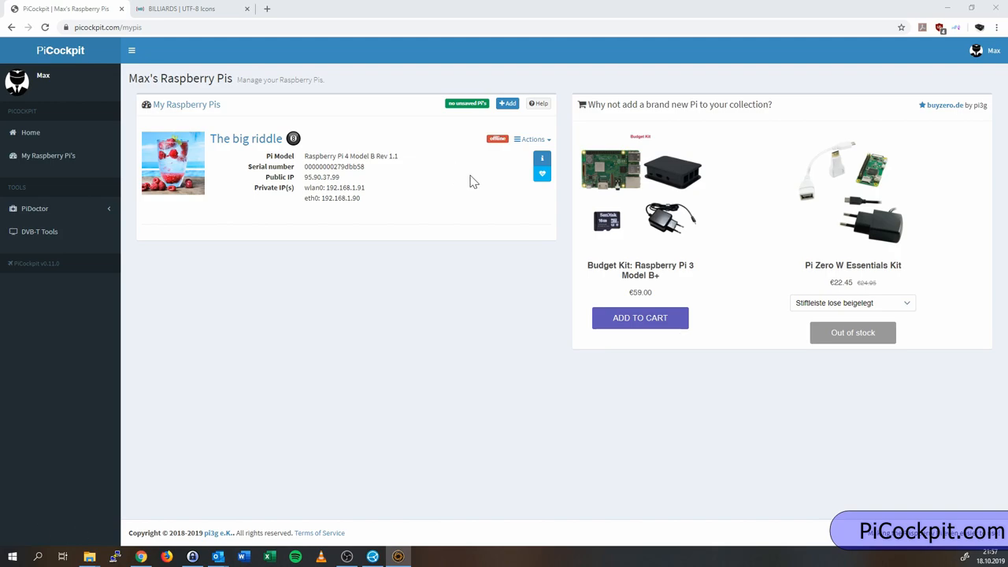
mouse_move(496, 160)
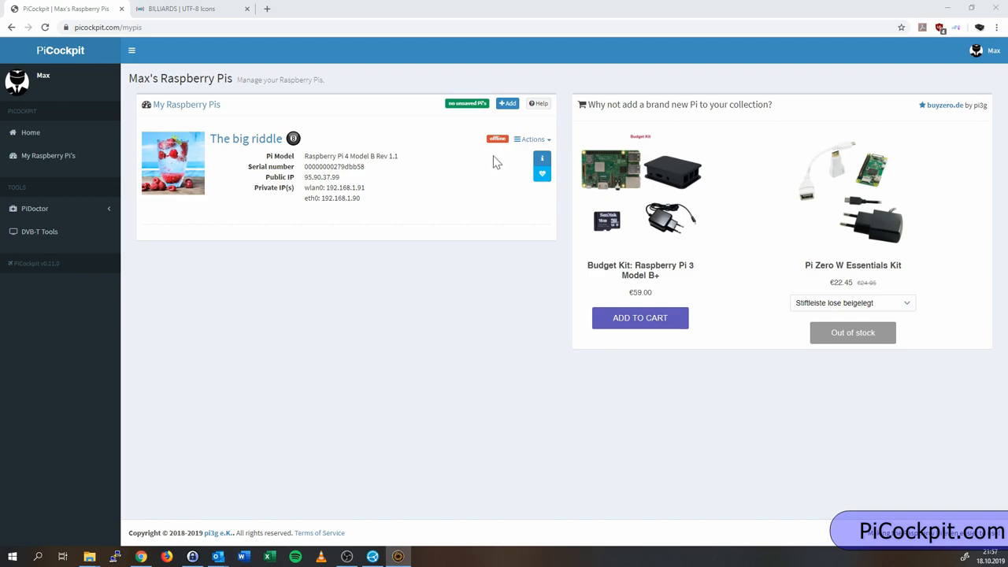
click(541, 158)
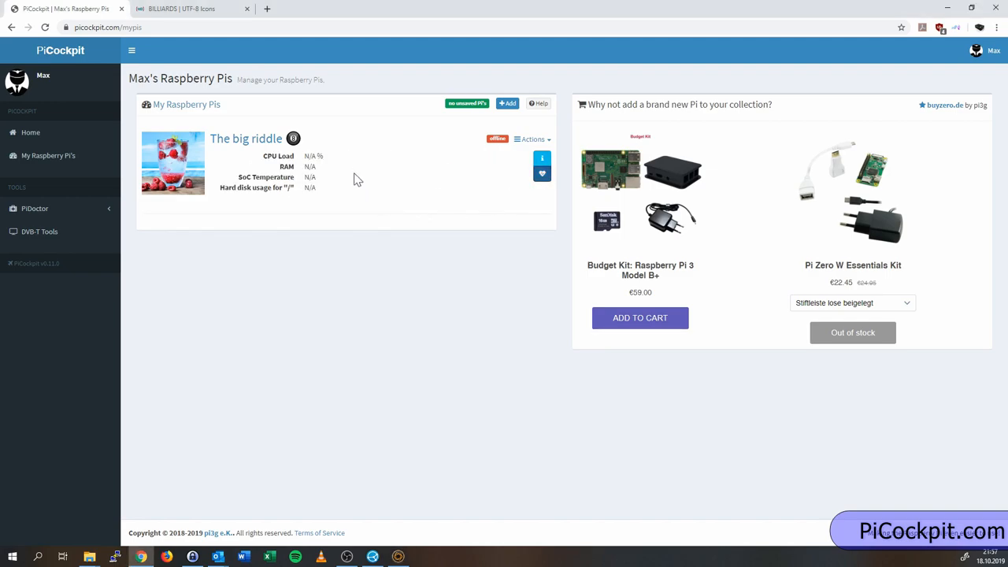
mouse_move(321, 211)
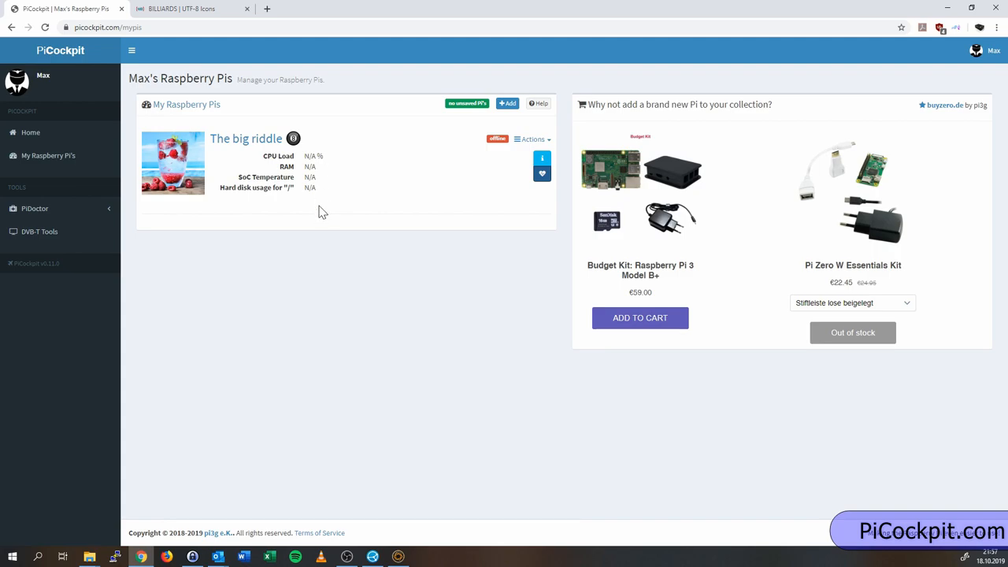
click(542, 158)
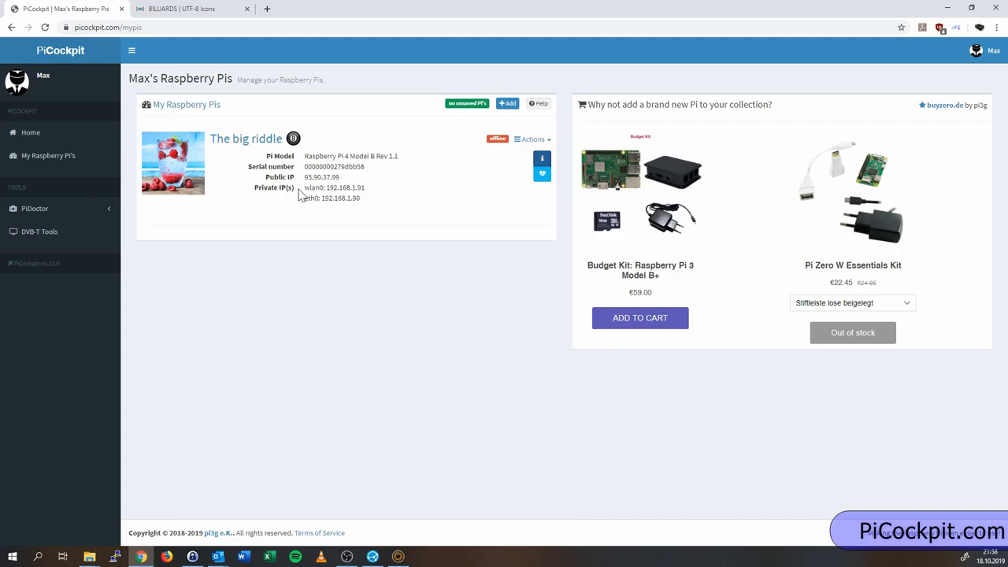
drag(302, 177, 361, 198)
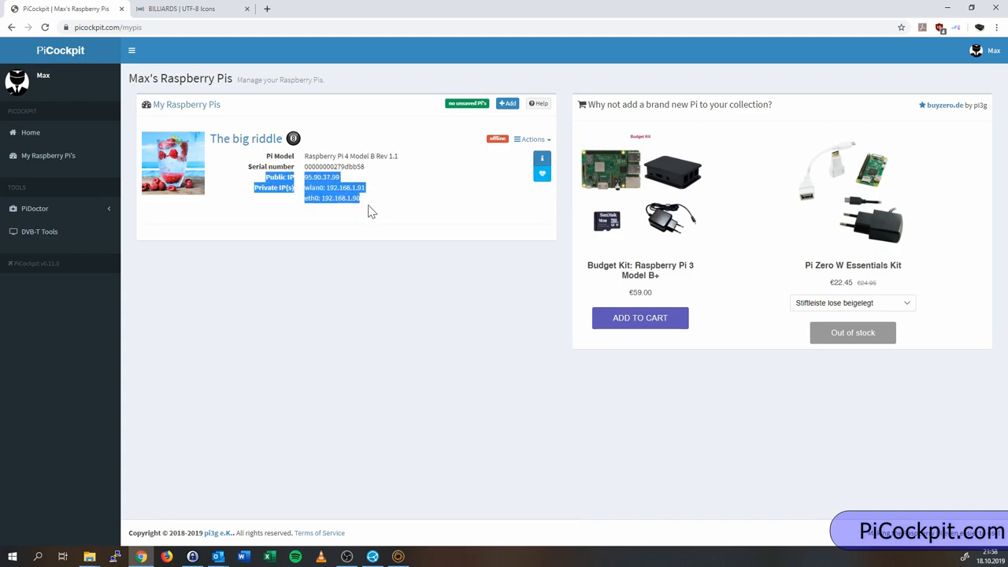
click(353, 245)
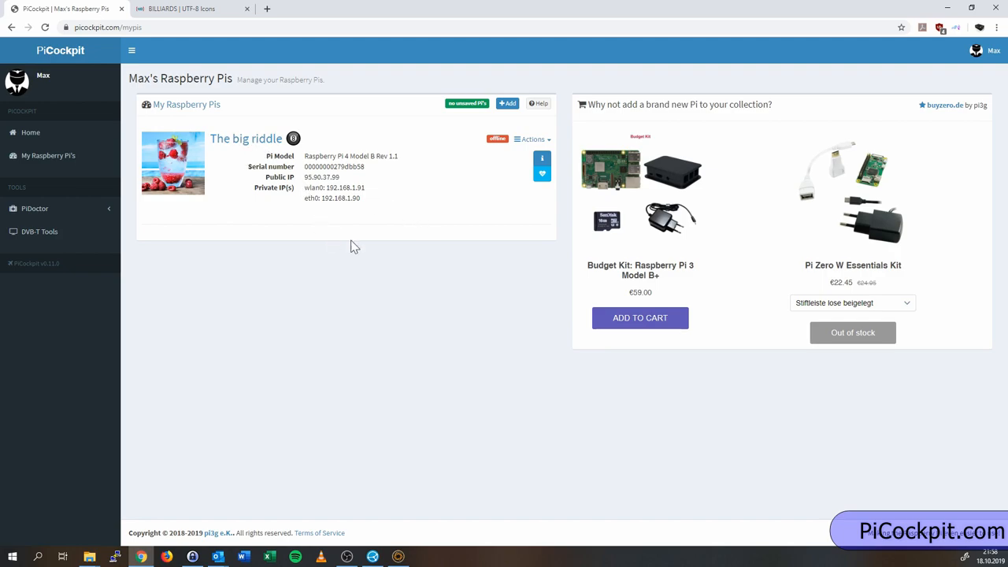
mouse_move(251, 189)
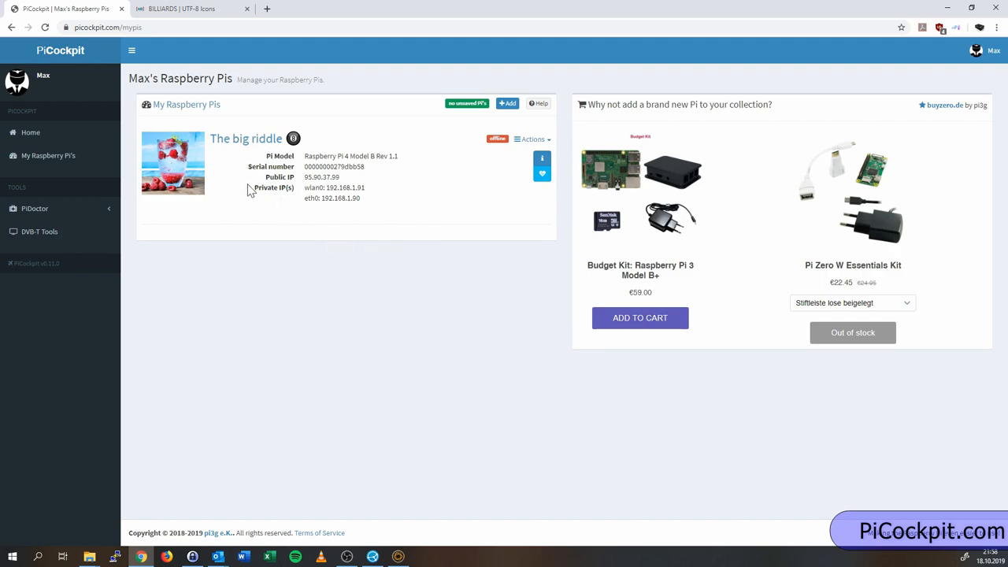